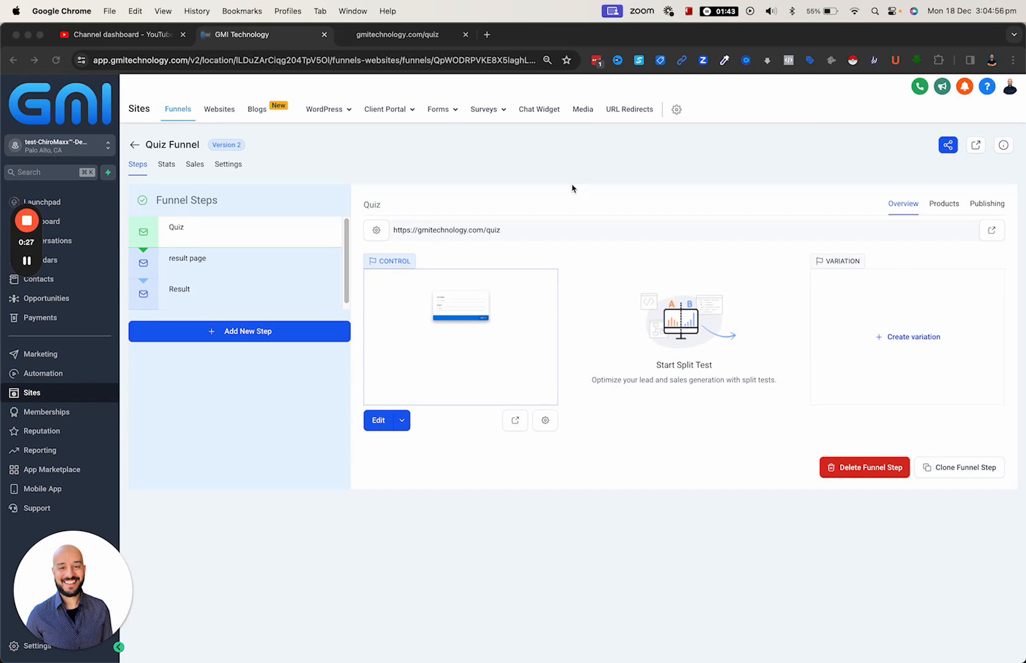
mouse_move(473, 330)
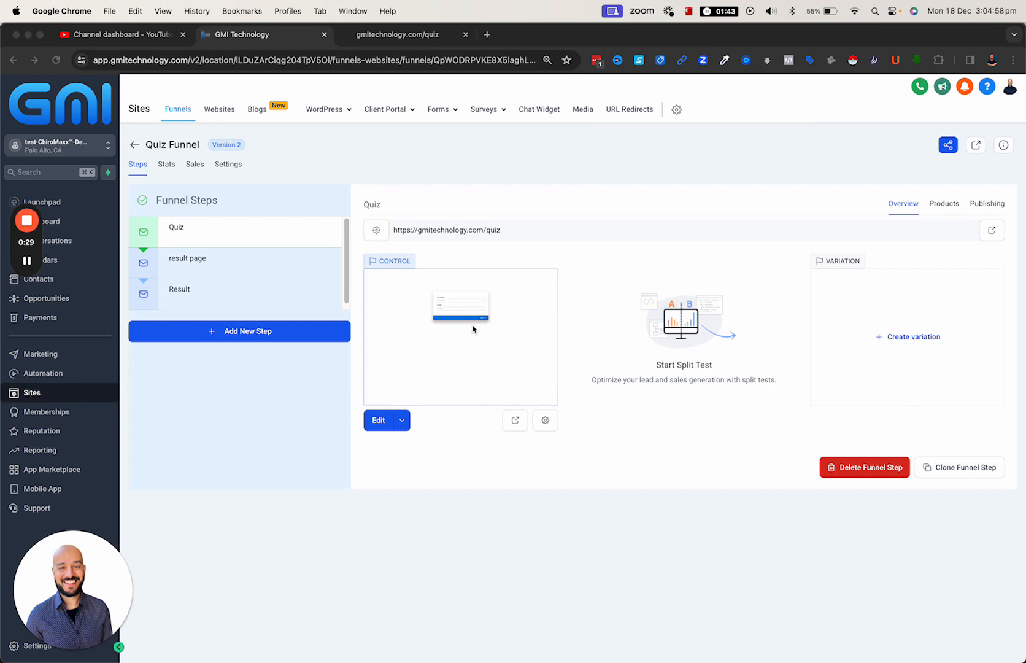
mouse_move(463, 303)
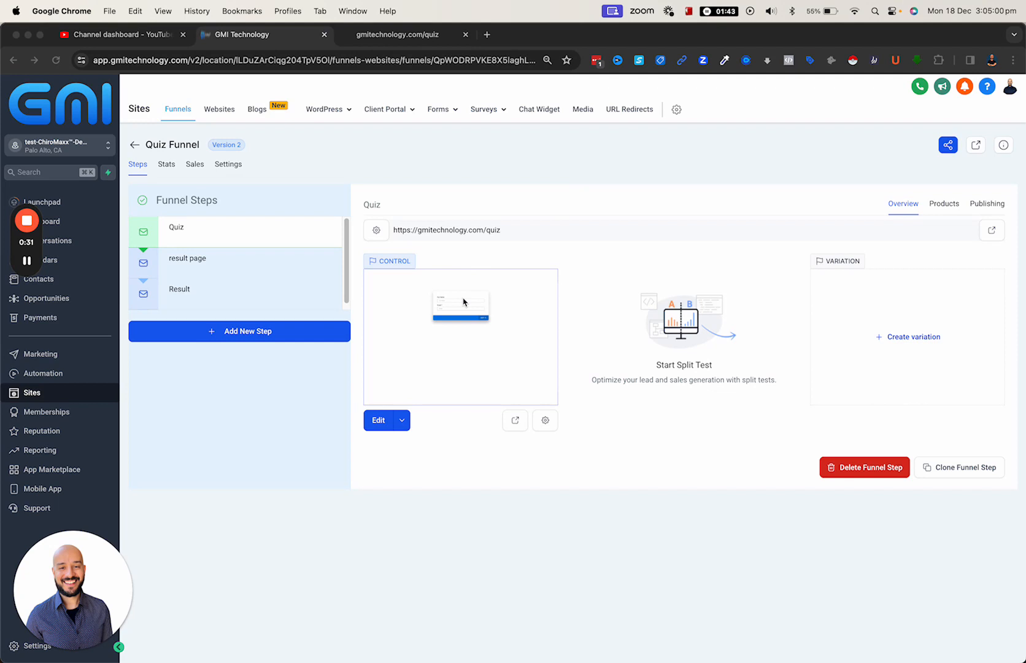
mouse_move(472, 274)
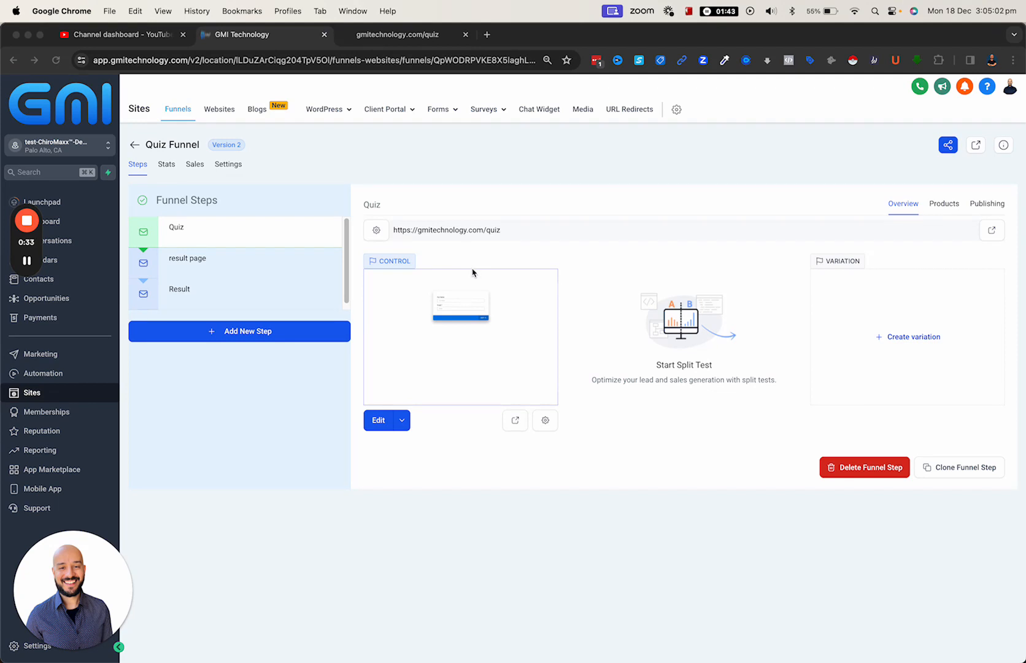
mouse_move(464, 306)
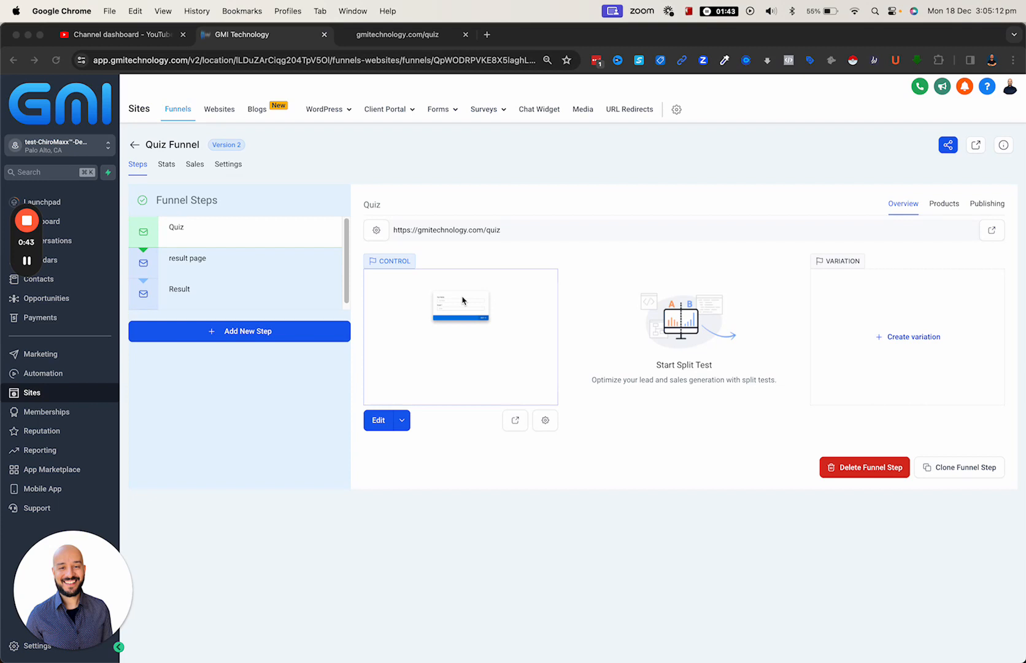
mouse_move(367, 272)
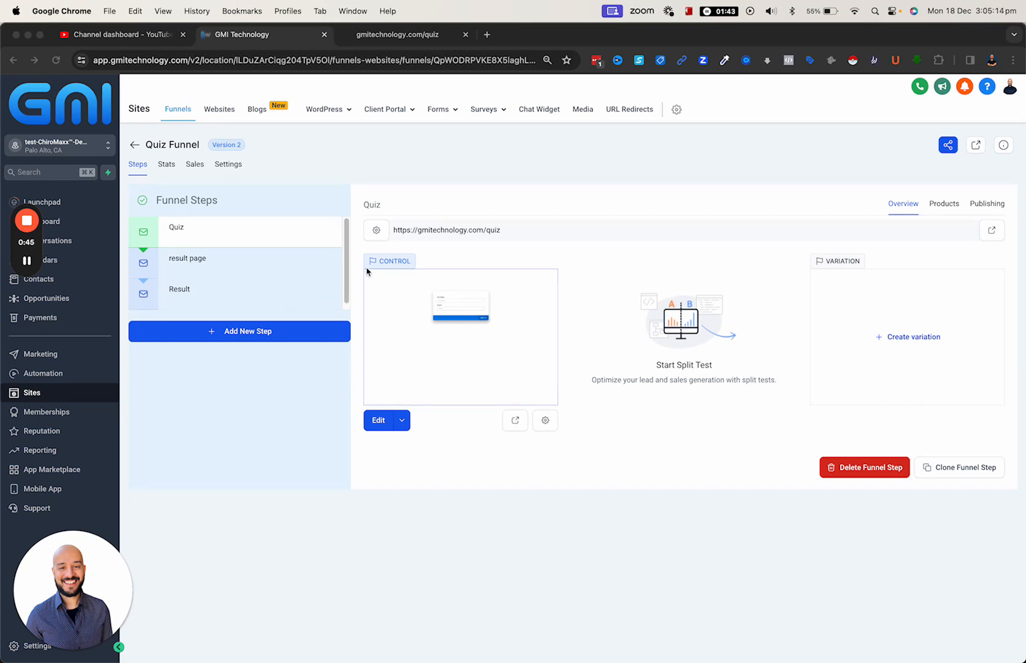
mouse_move(406, 41)
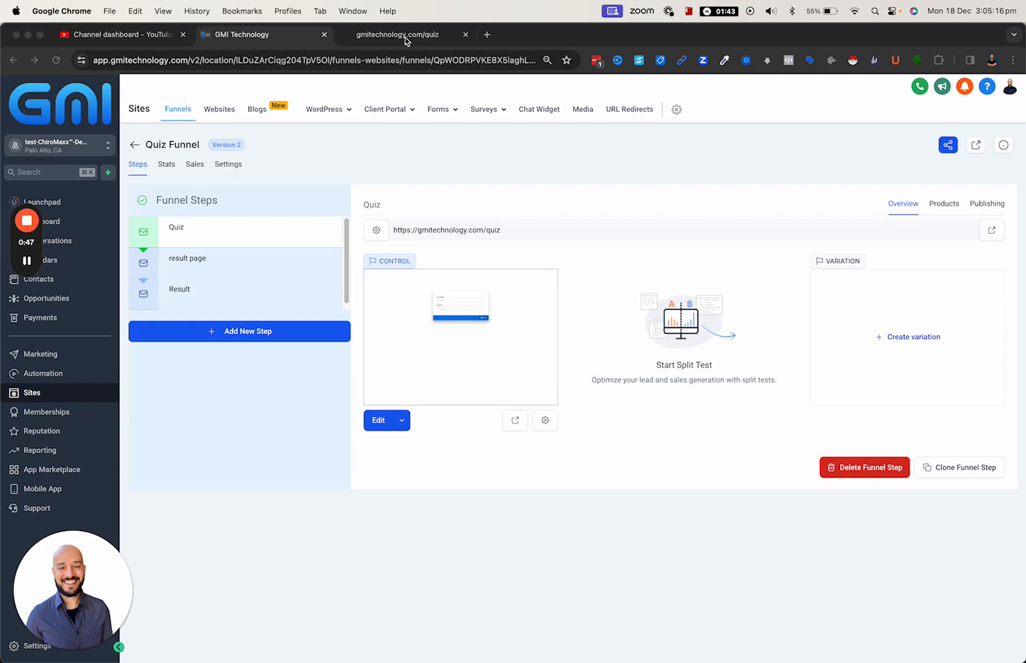
Submit a live quiz test entry with name and email, answering 10 and 3.
left_click(397, 35)
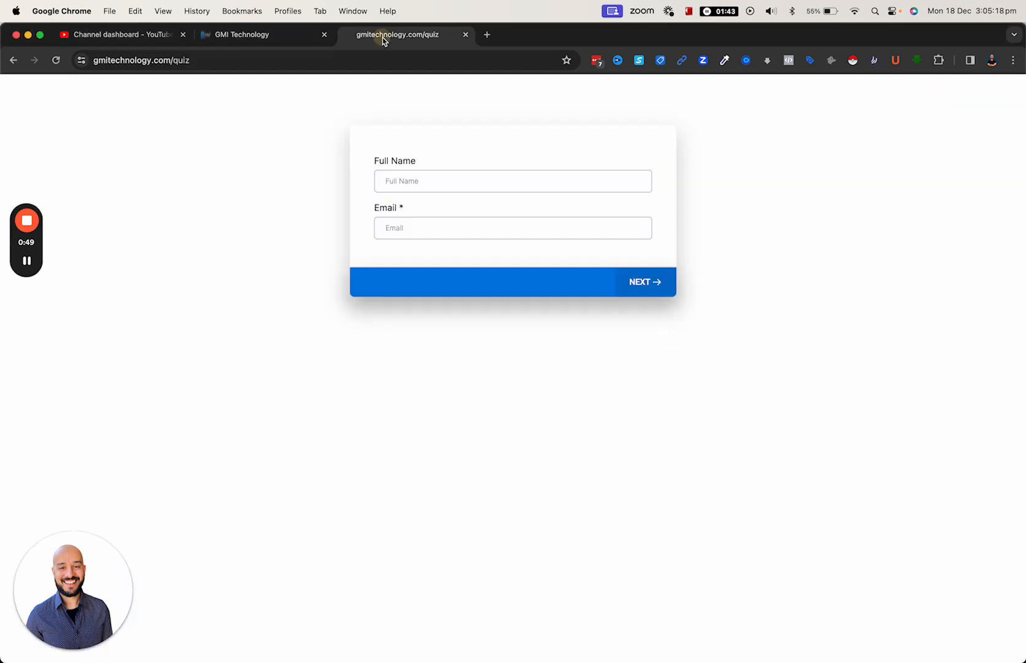
mouse_move(415, 185)
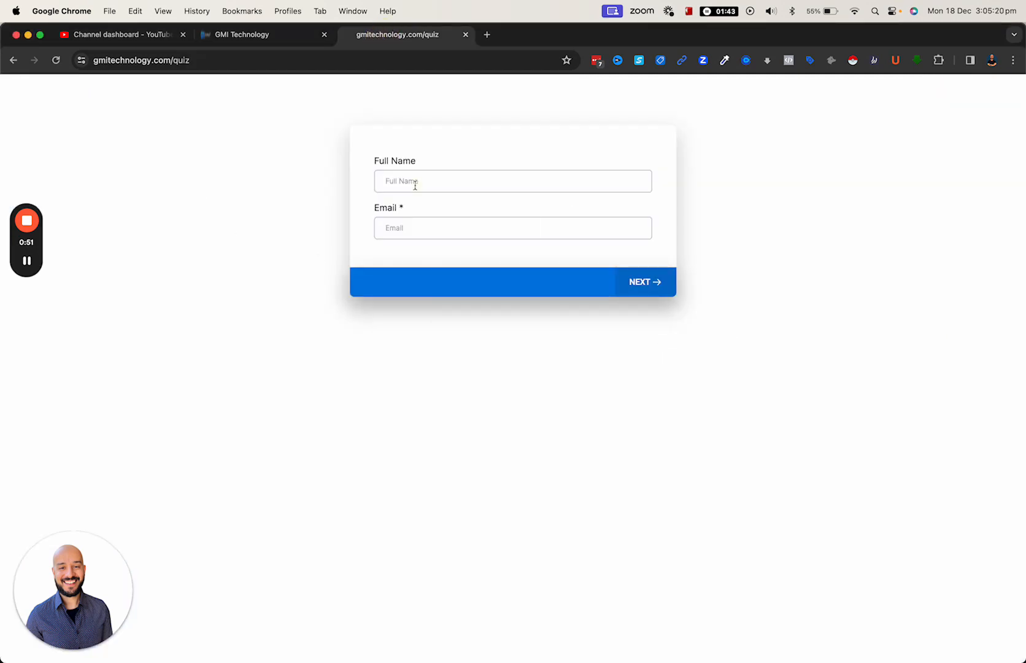
left_click(513, 181)
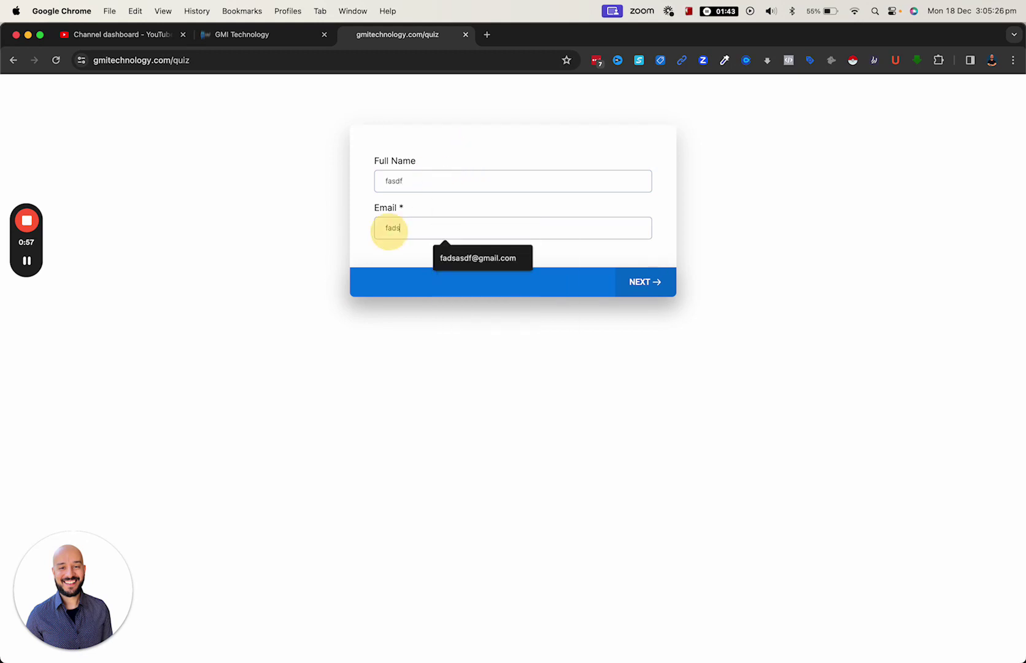
type("f@gmail")
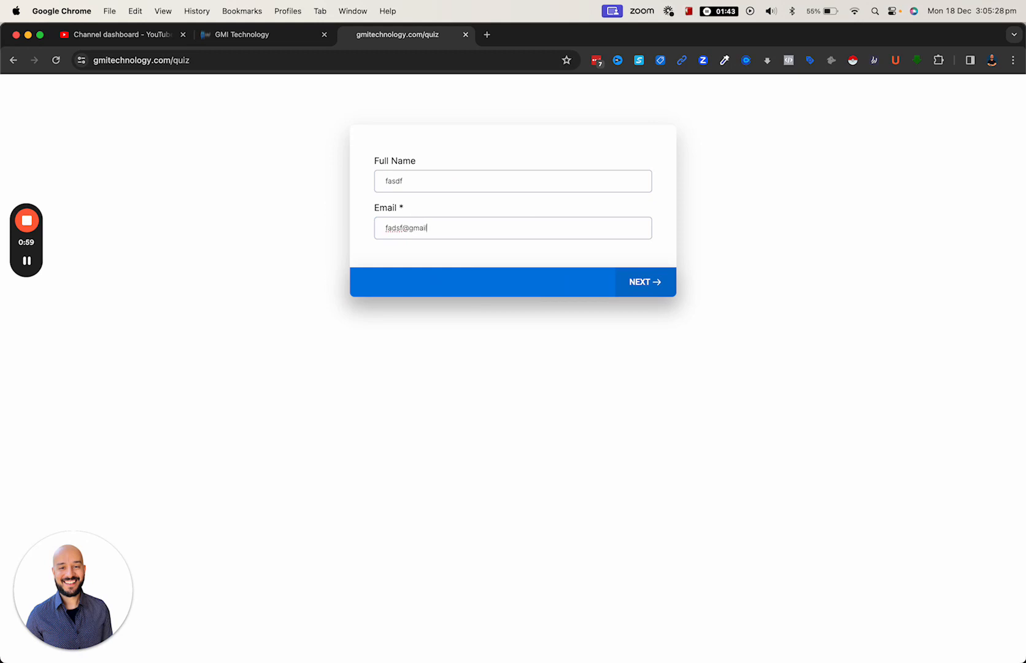
type("w.com")
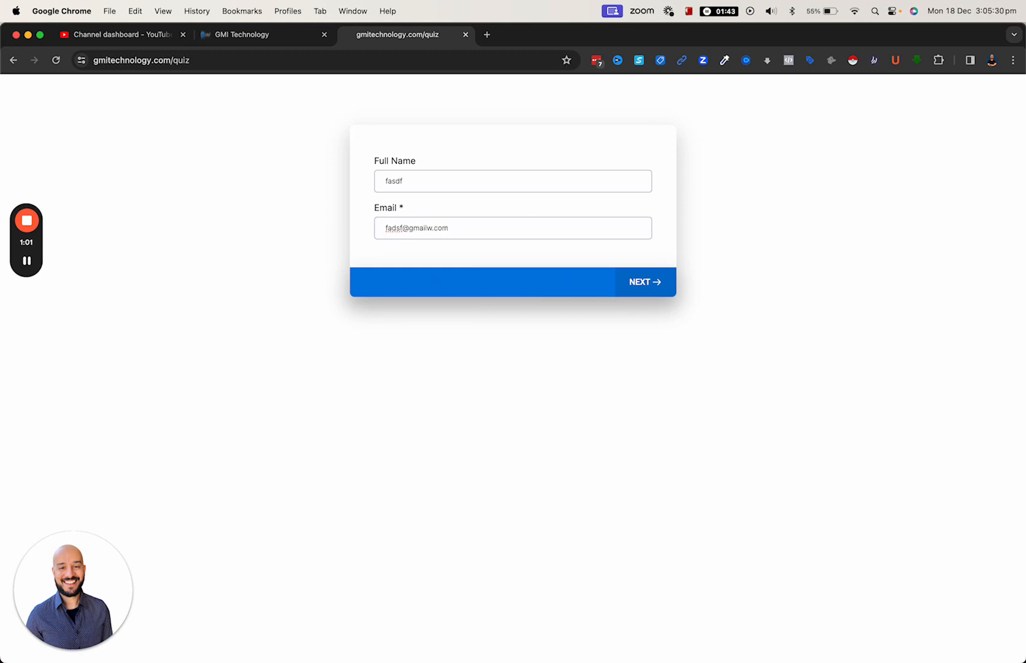
left_click(644, 281)
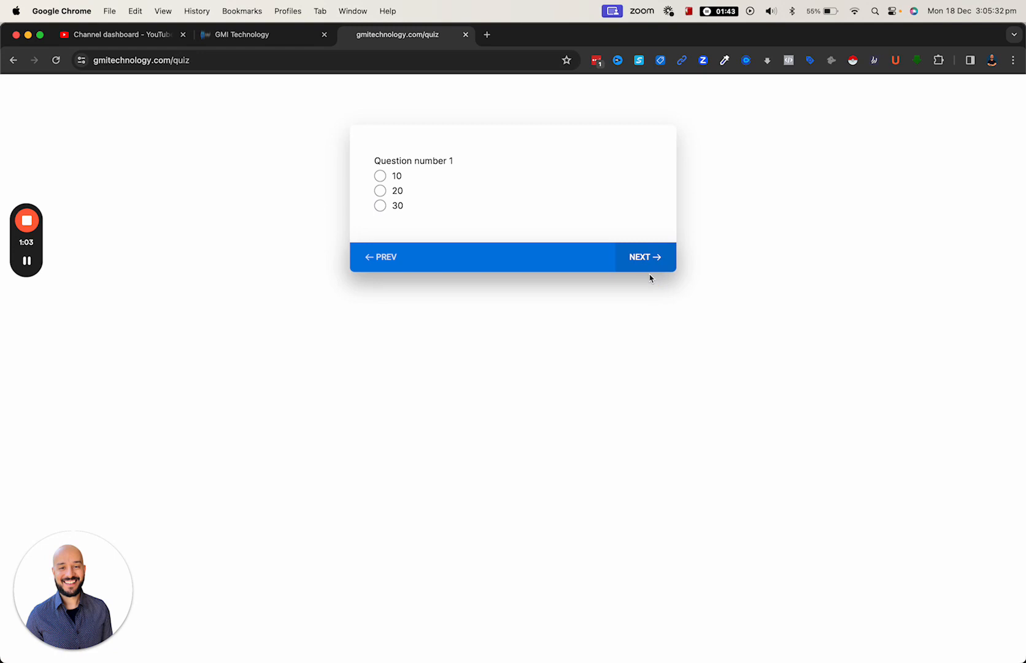
left_click(644, 256)
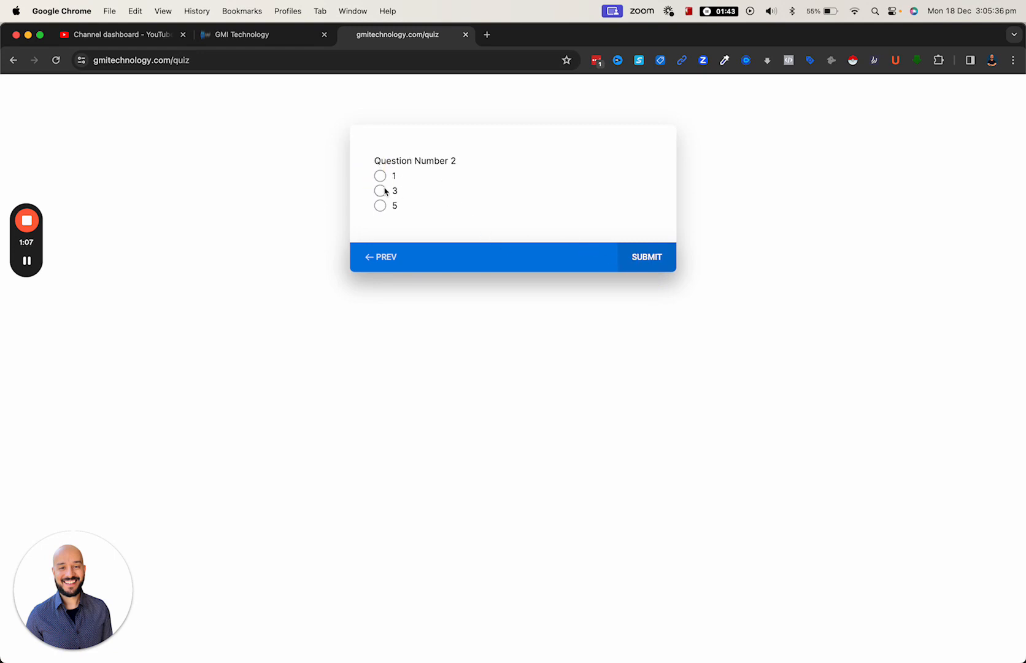
left_click(380, 190)
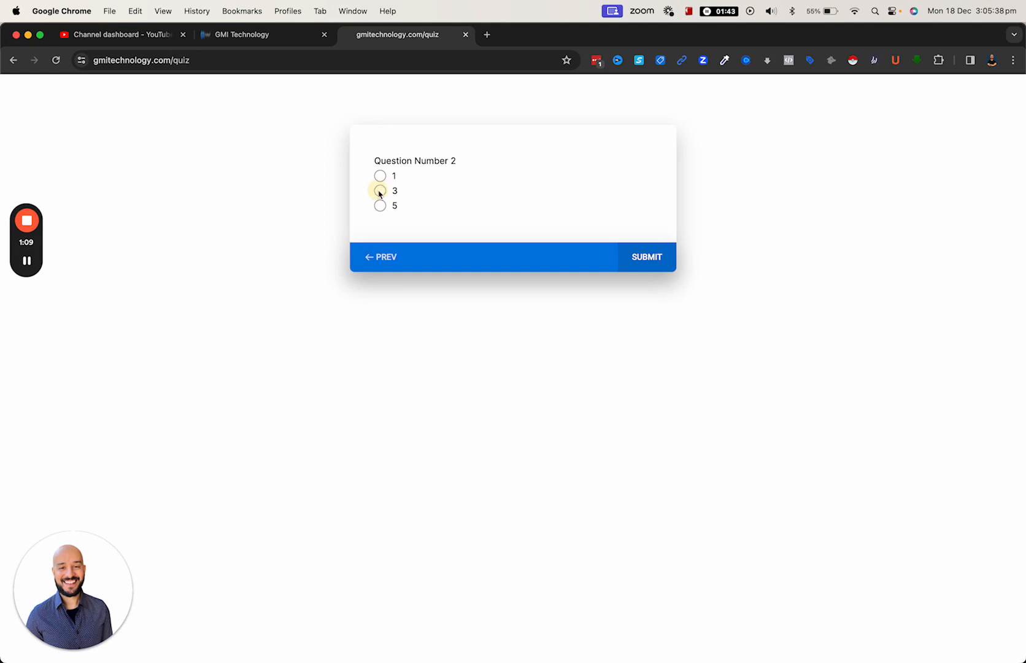
left_click(647, 256)
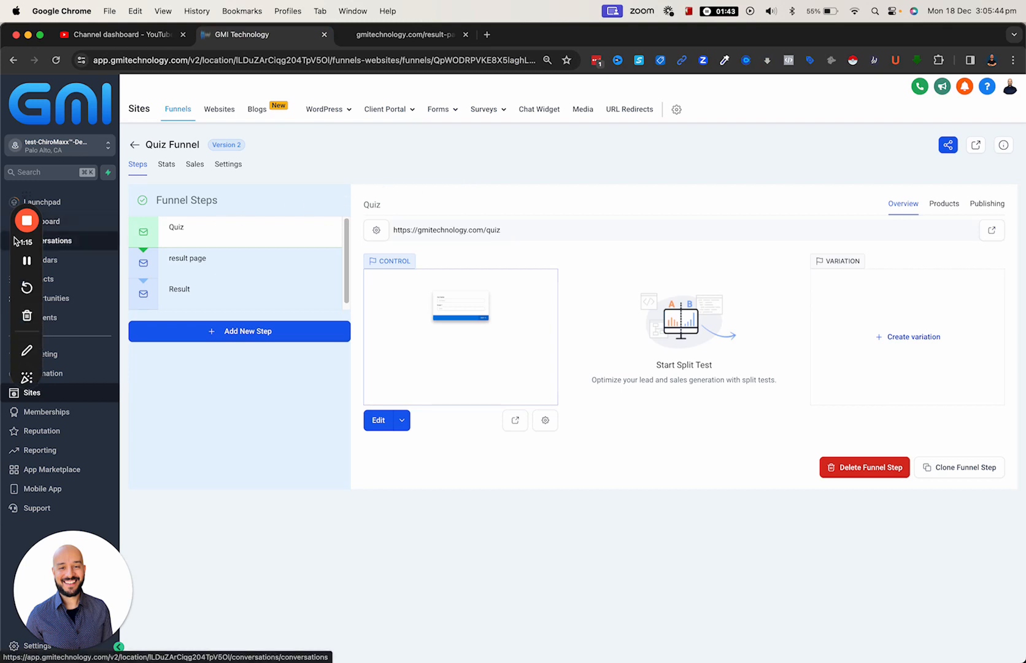
mouse_move(73, 385)
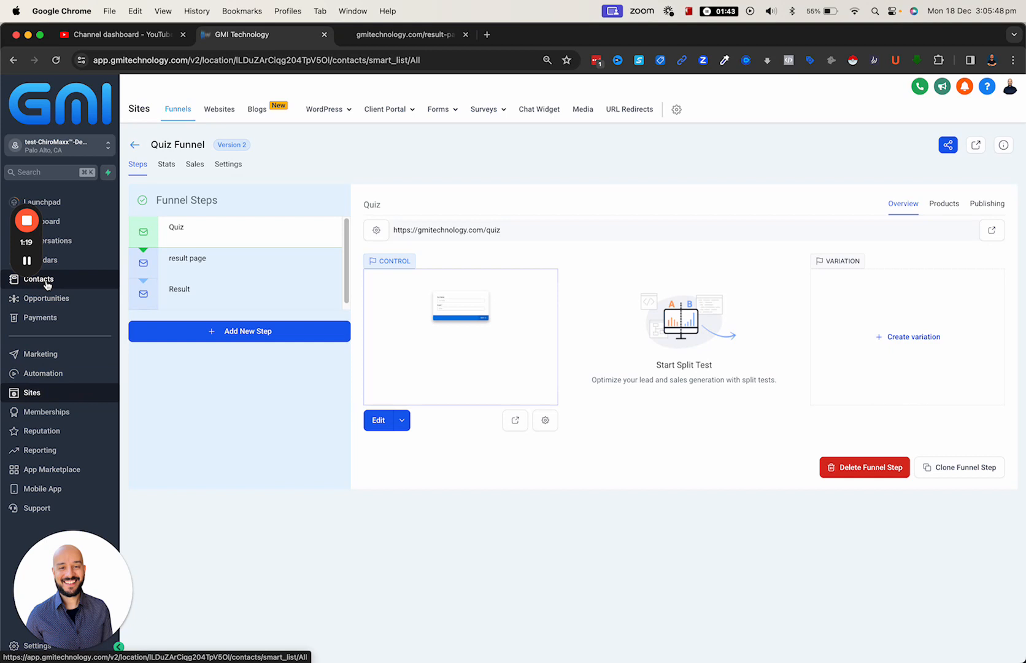
Open Contacts to see the new test contact atop the 20 records.
left_click(38, 279)
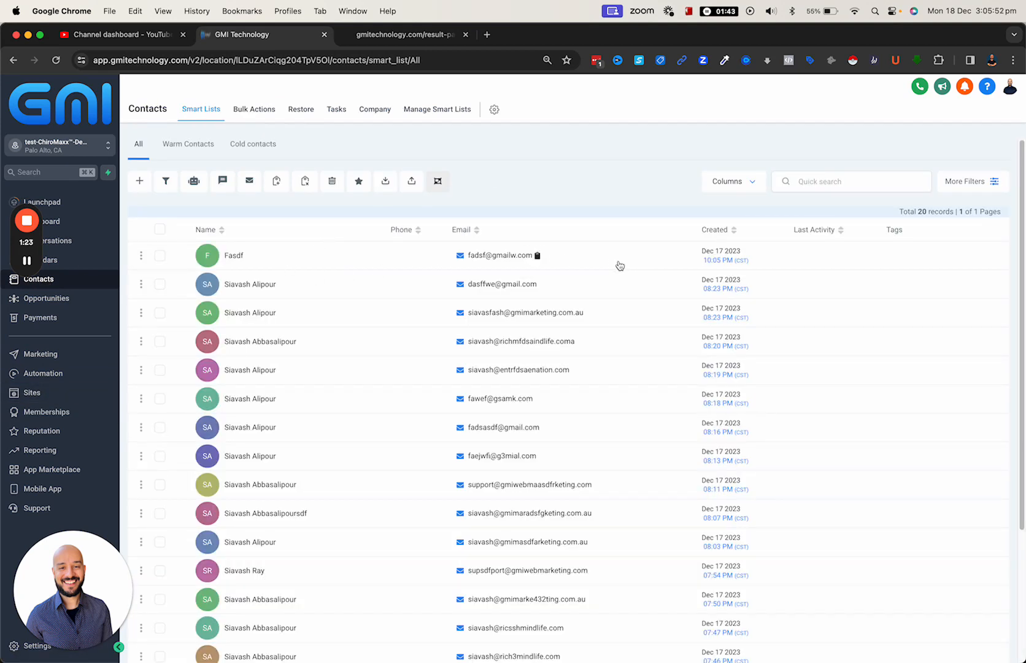
mouse_move(674, 262)
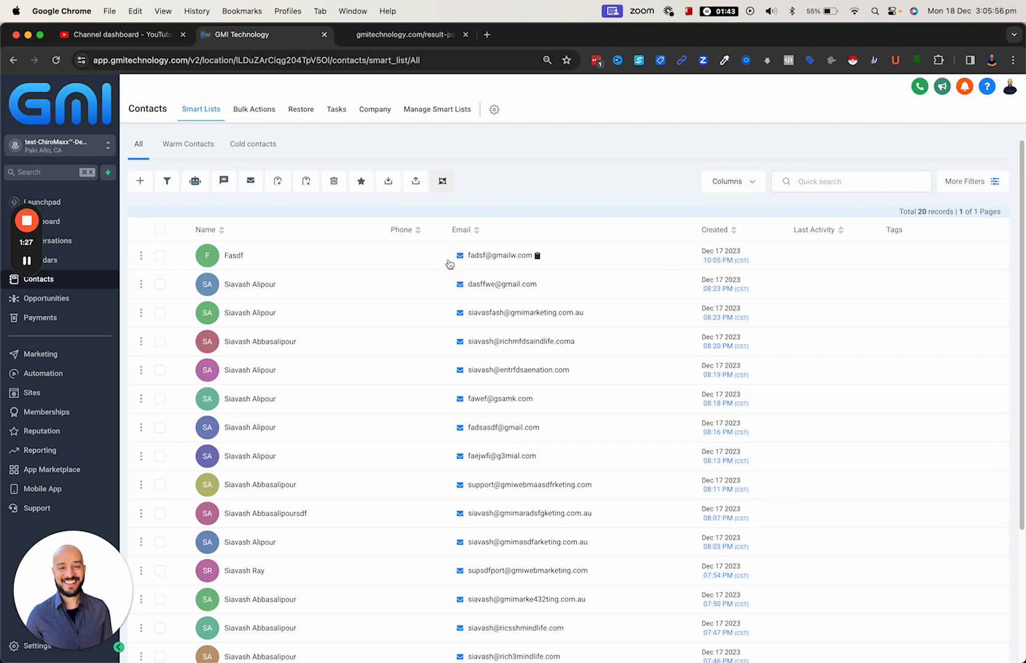
Open the test contact's record and view answers 10 and 3 with Quiz Result 13.
left_click(234, 255)
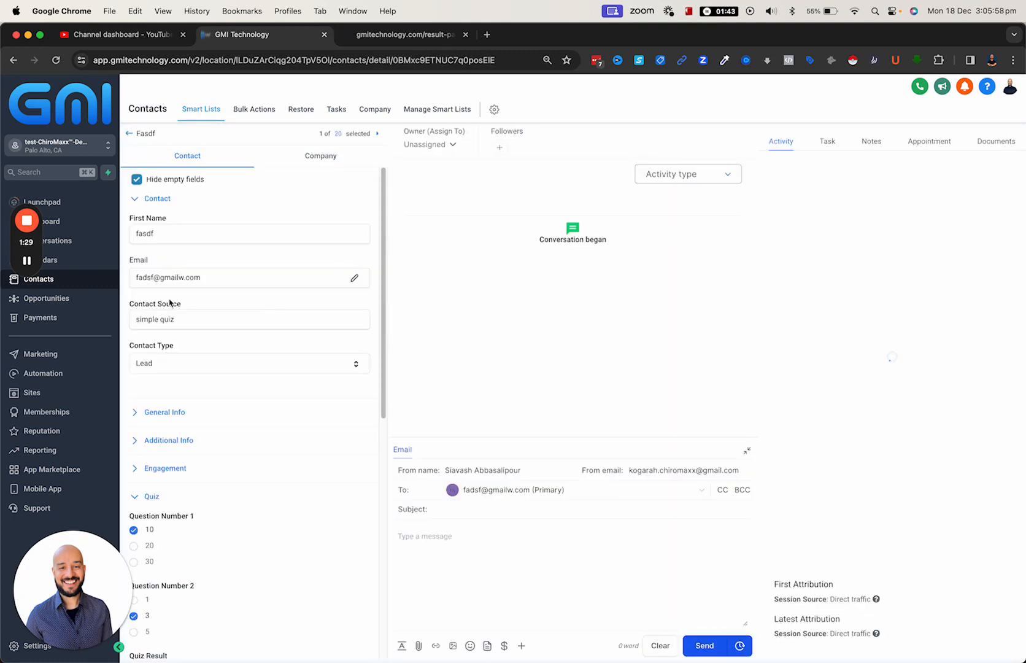
scroll("down", 3)
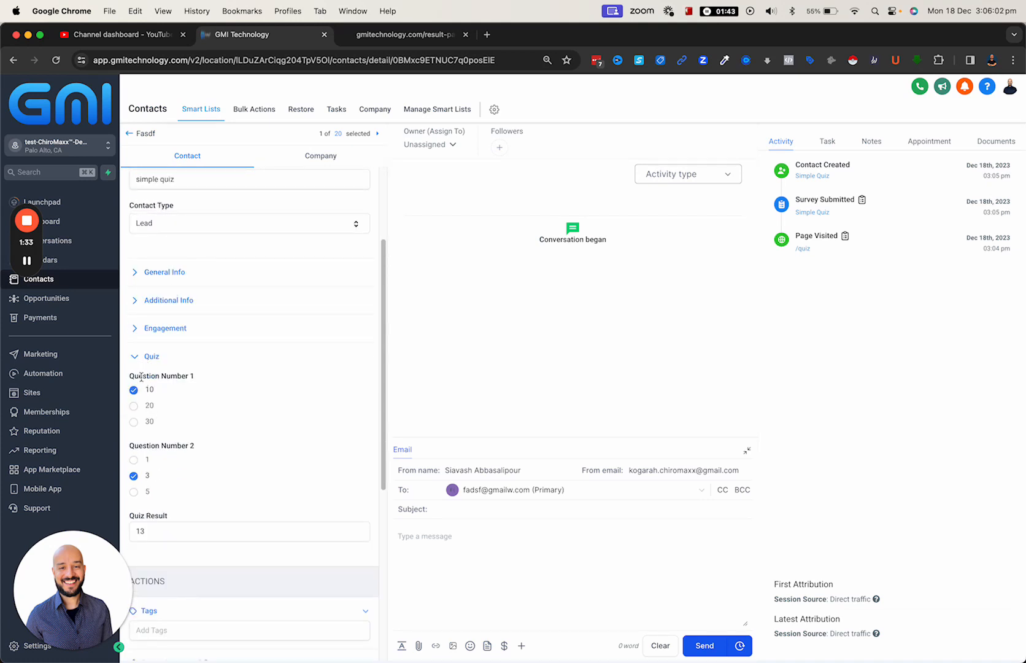
mouse_move(151, 400)
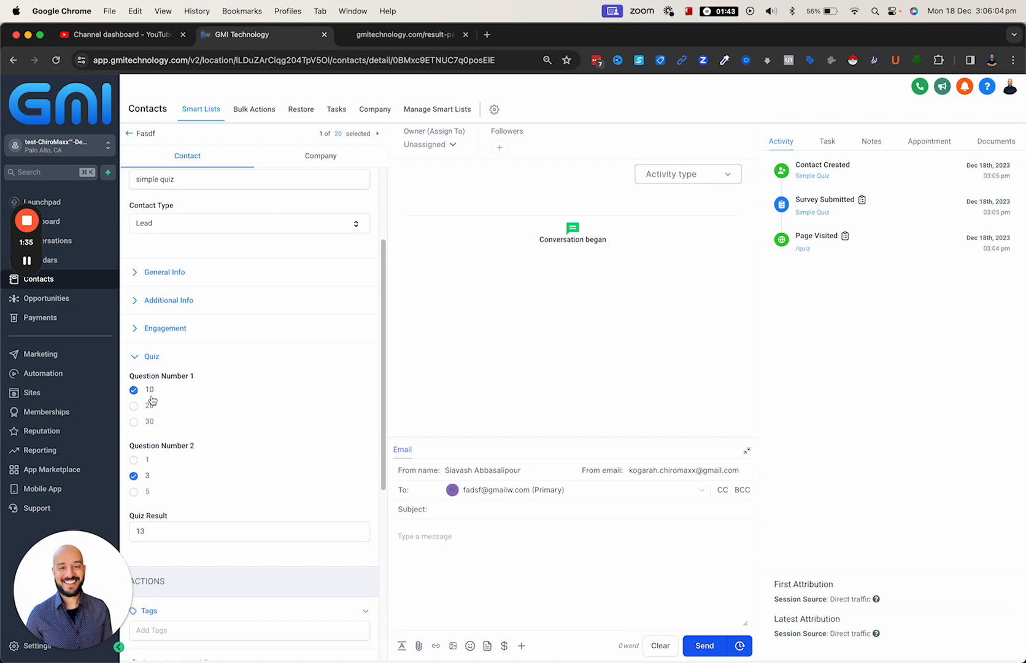
scroll("down", 3)
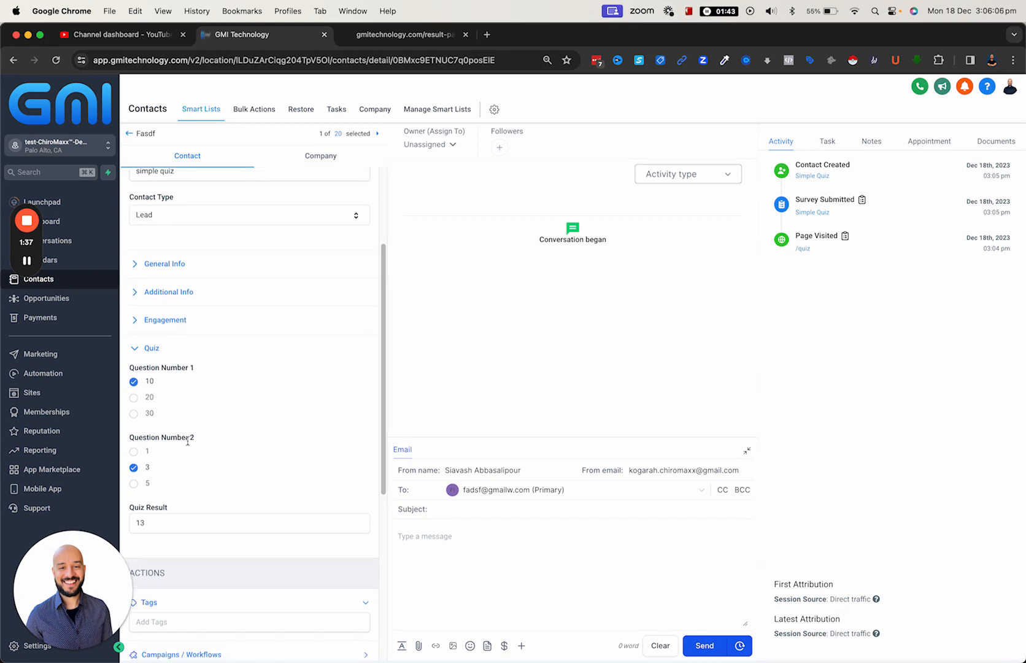
scroll("up", 3)
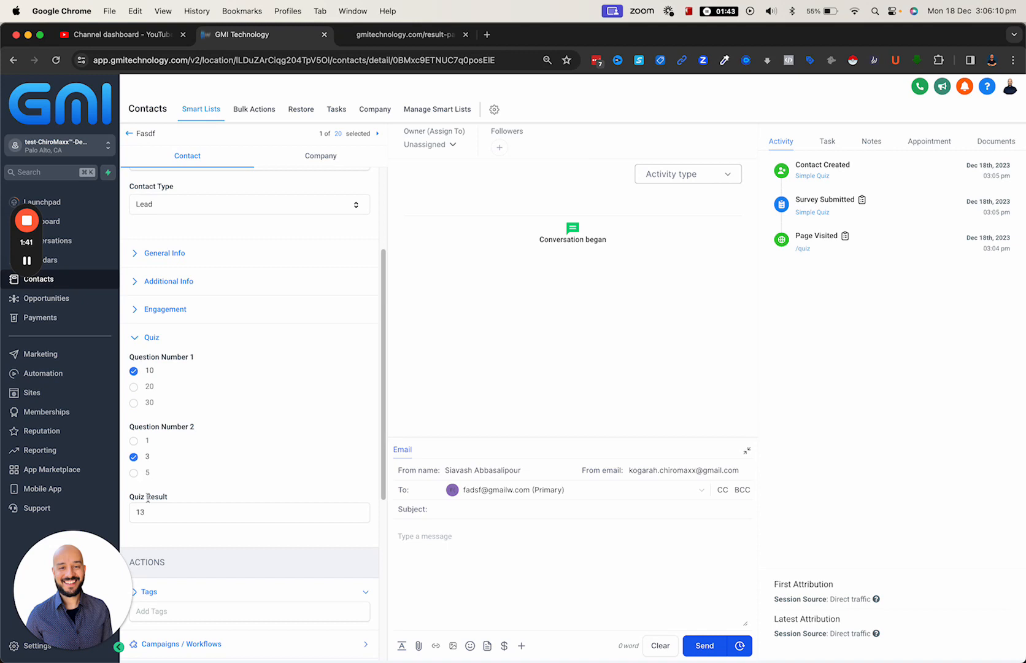
scroll("down", 3)
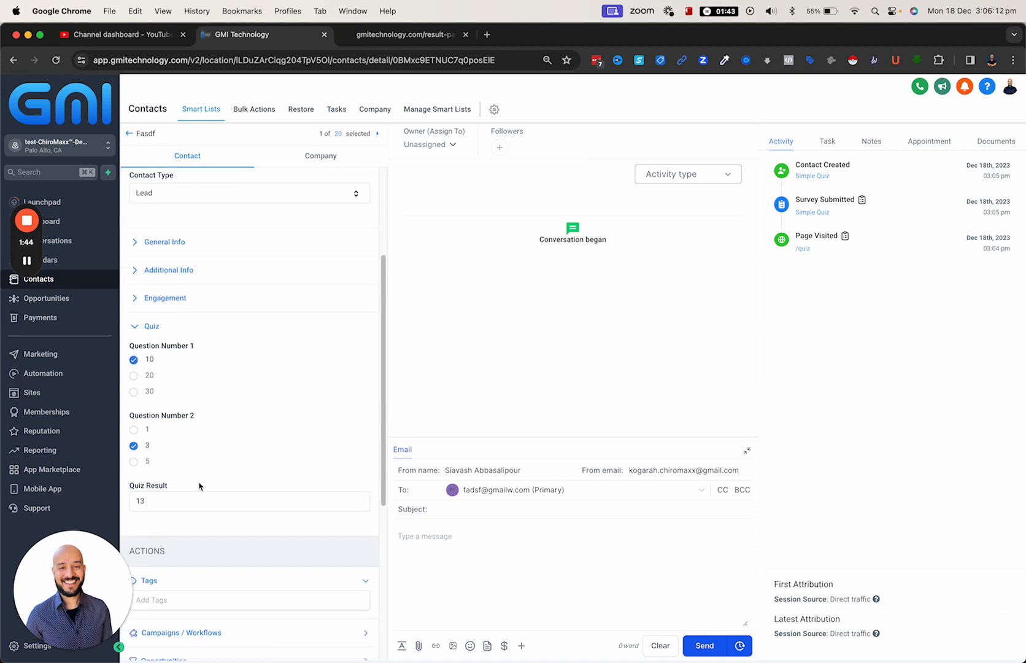
scroll("down", 3)
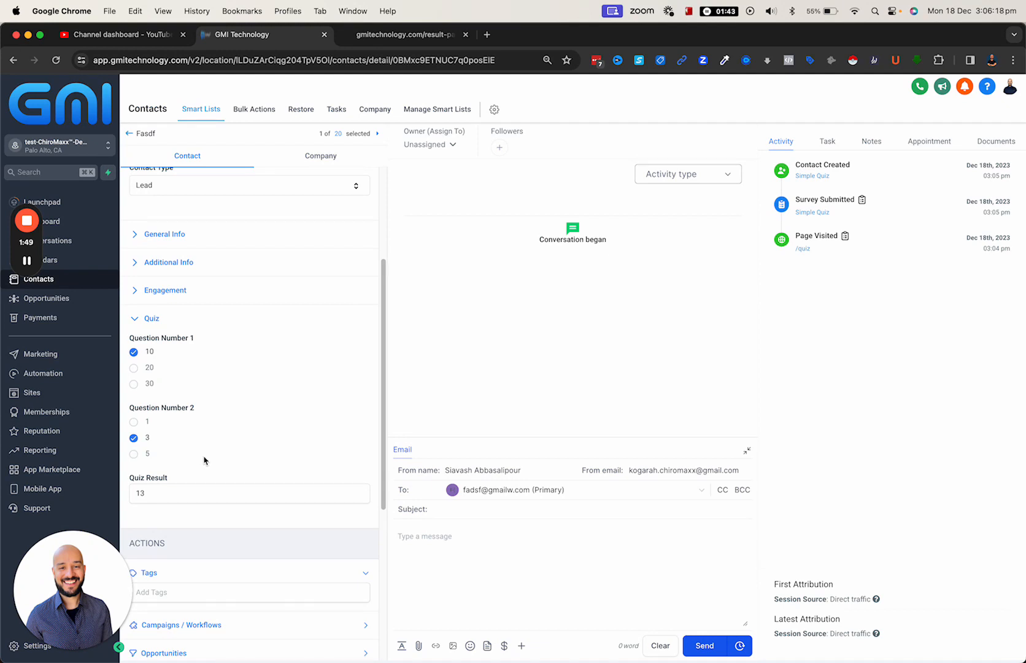
mouse_move(31, 392)
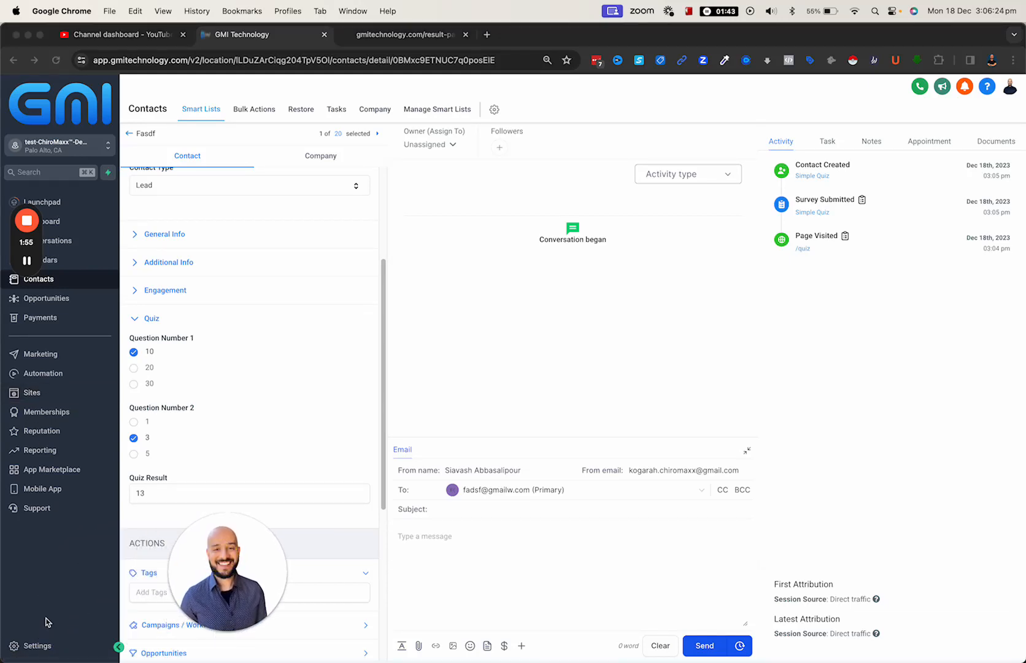
Go to Settings > Custom Fields listing Question Number 1, Question Number 2 and Quiz Result.
left_click(37, 646)
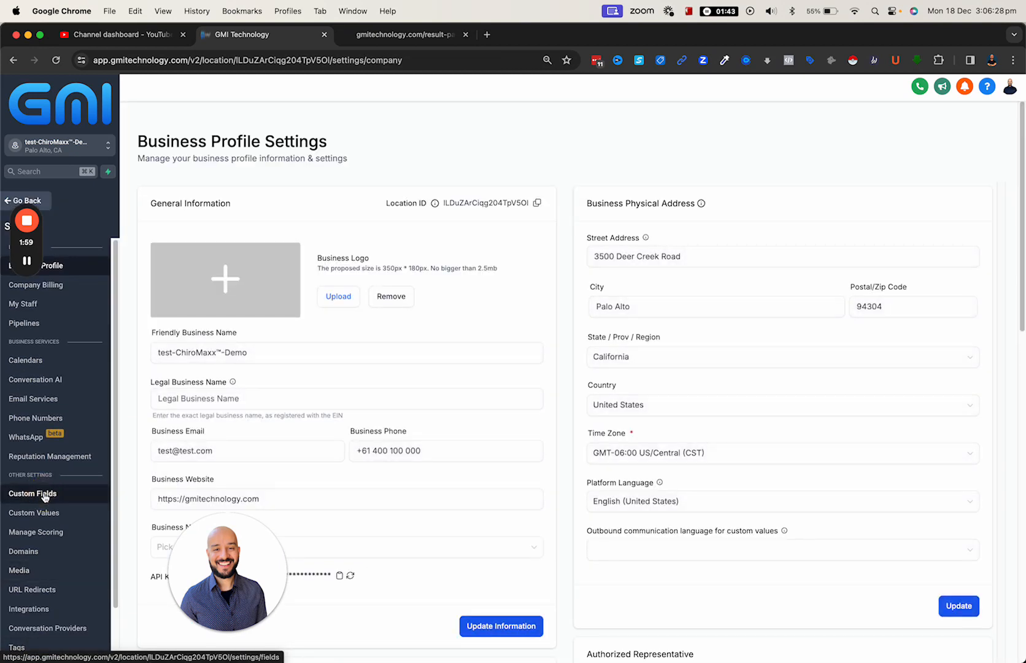
left_click(32, 493)
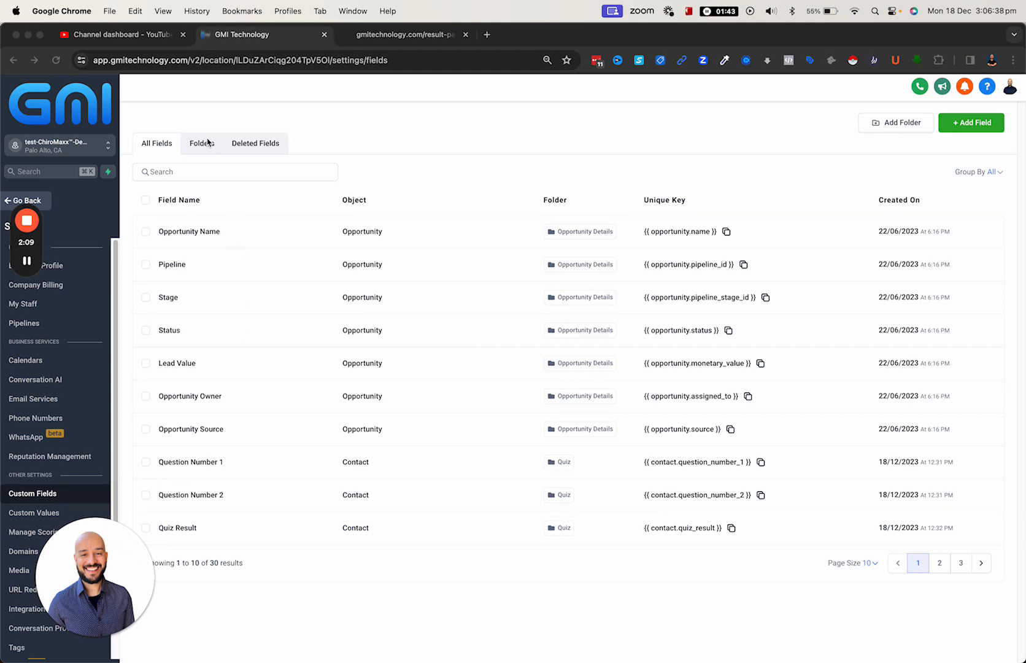
Browse the Quiz folder's three fields, highlighting Quiz Result's NUMERICAL type.
left_click(201, 143)
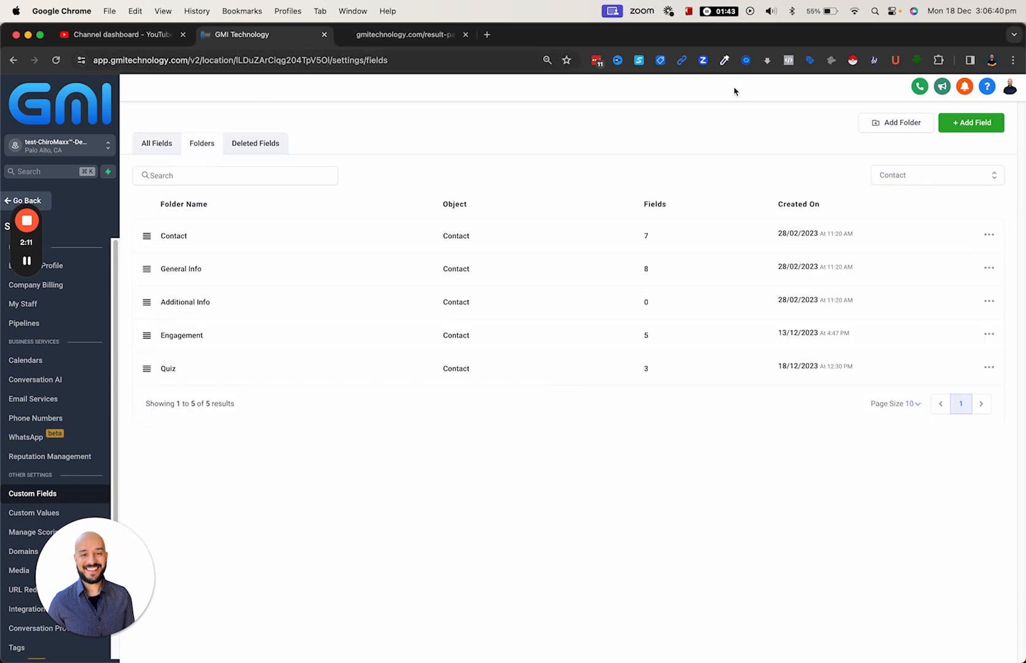
mouse_move(35, 379)
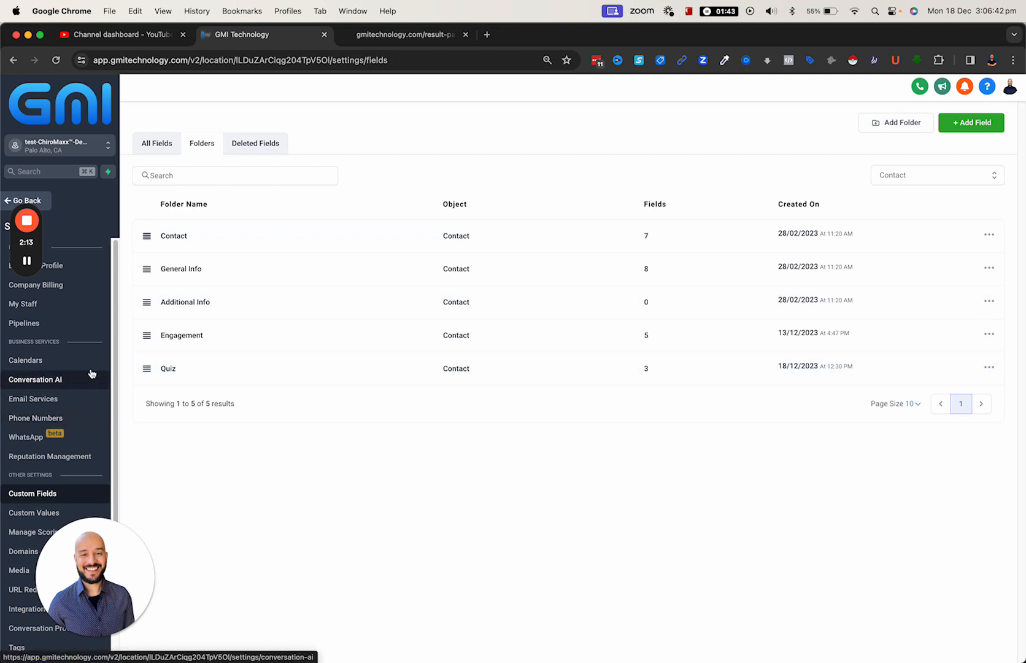
left_click(169, 368)
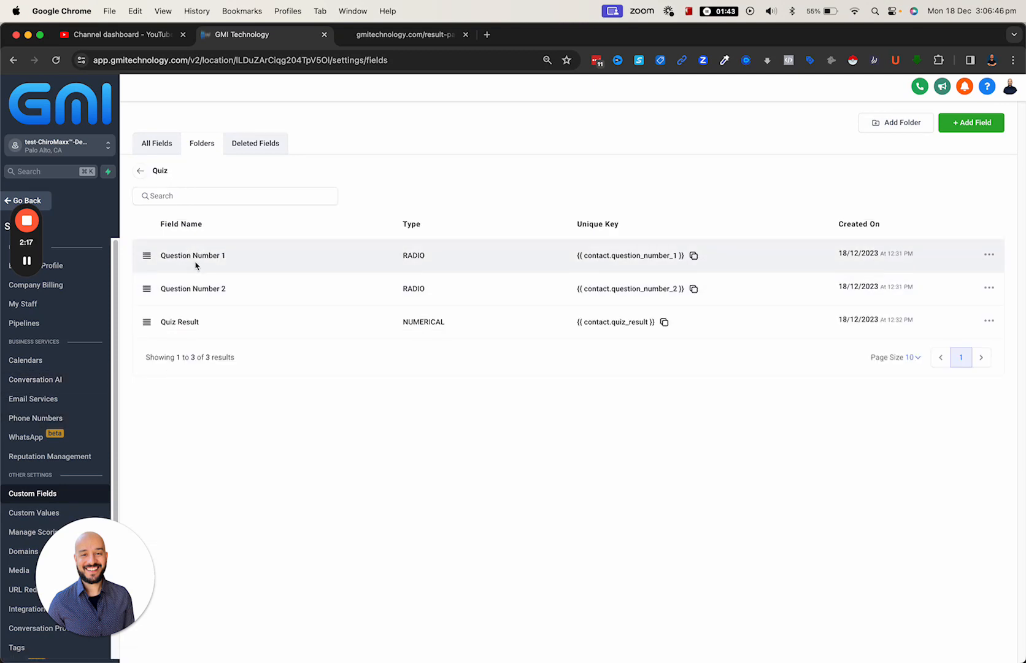
mouse_move(423, 255)
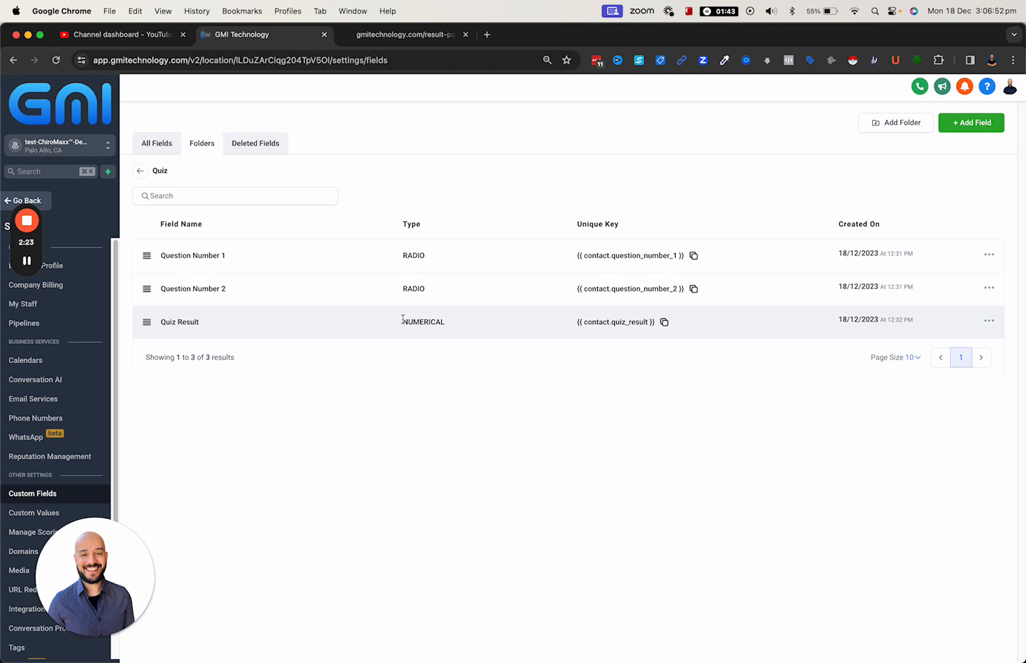
double_click(424, 320)
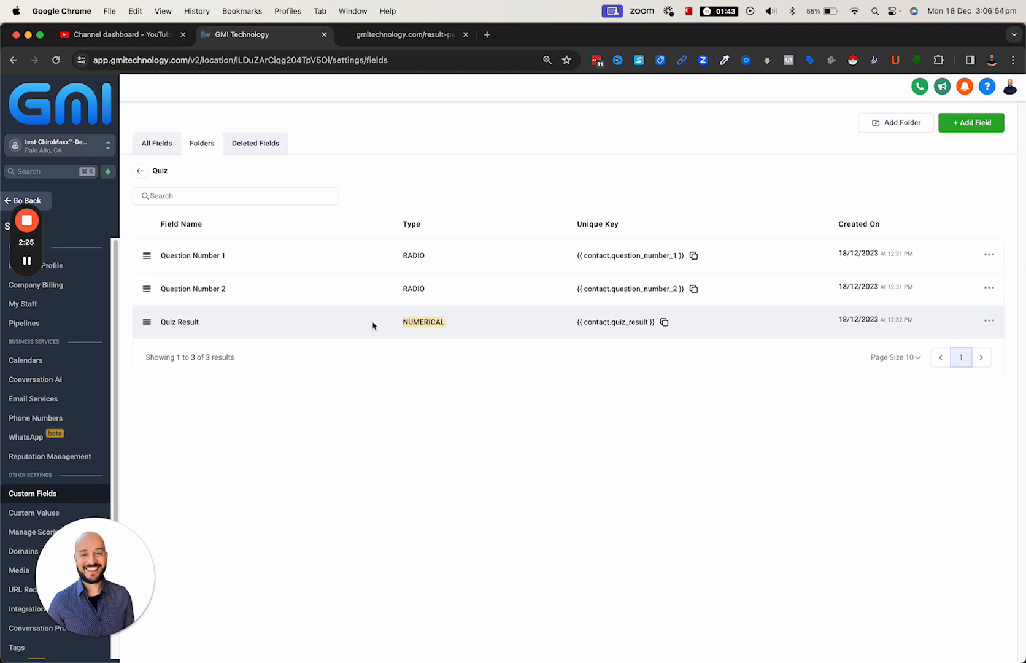
mouse_move(405, 288)
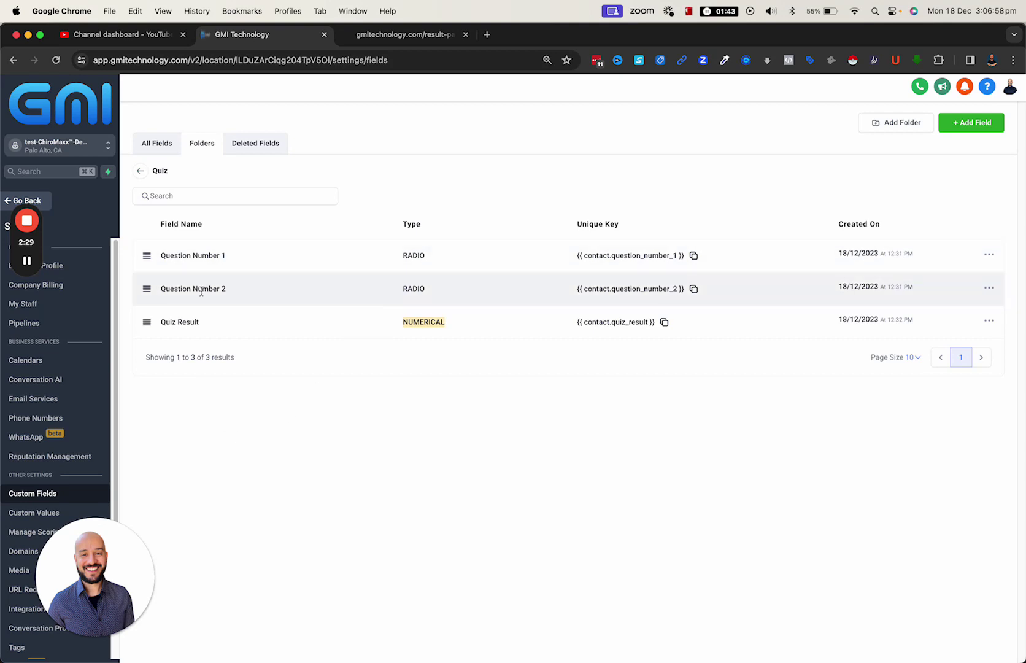
mouse_move(71, 222)
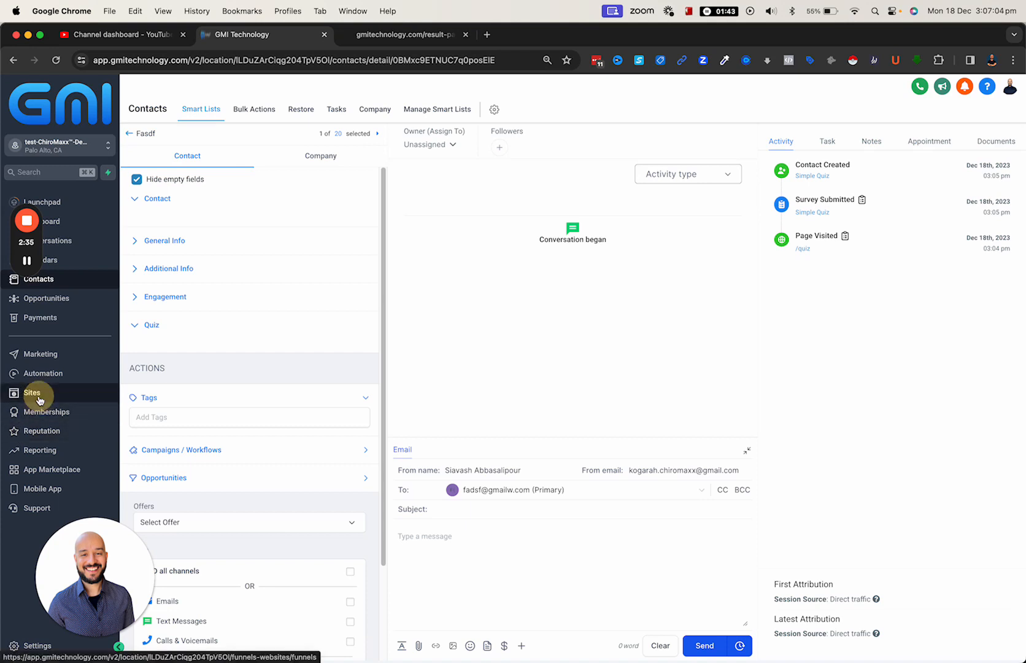
Open the Simple Quiz survey in the Sites surveys builder.
left_click(31, 392)
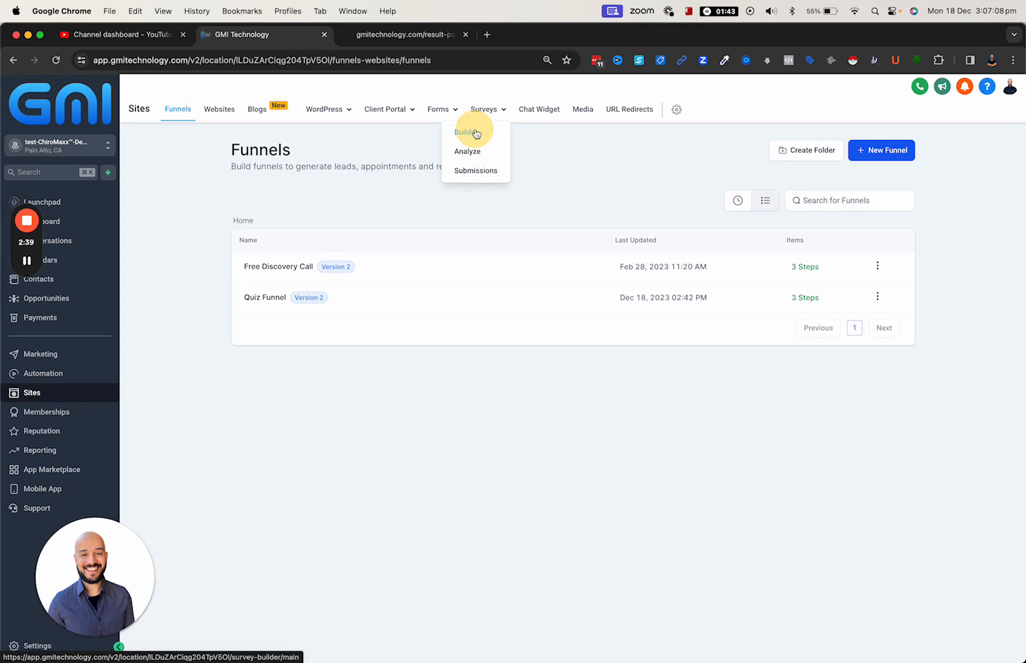
left_click(465, 132)
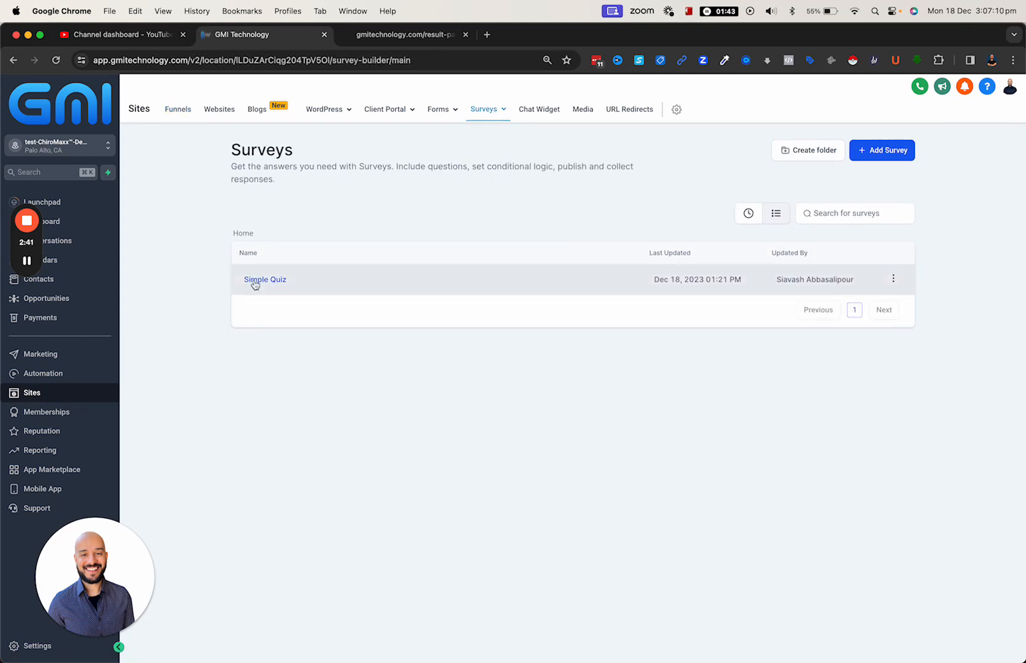
left_click(265, 280)
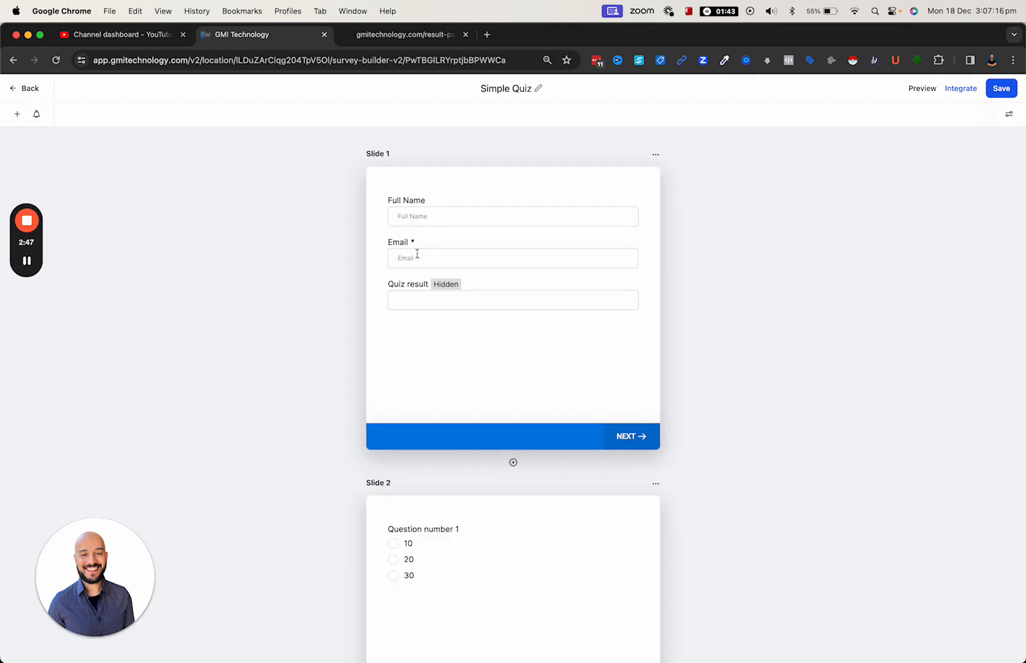
Delete the hidden Quiz result field, save the survey, and return to the list.
left_click(512, 300)
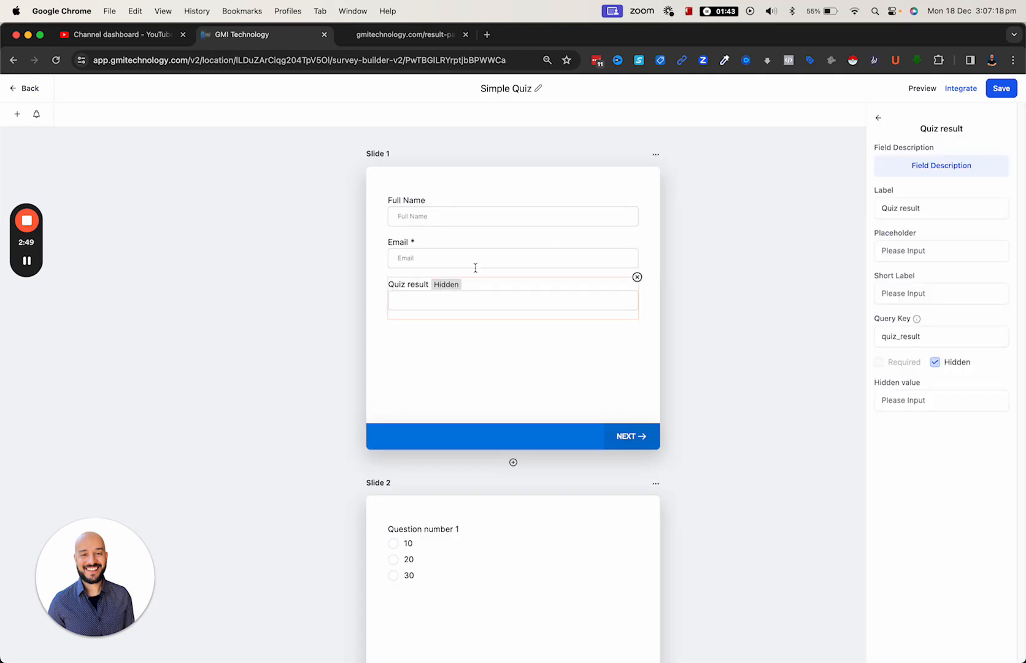
left_click(637, 277)
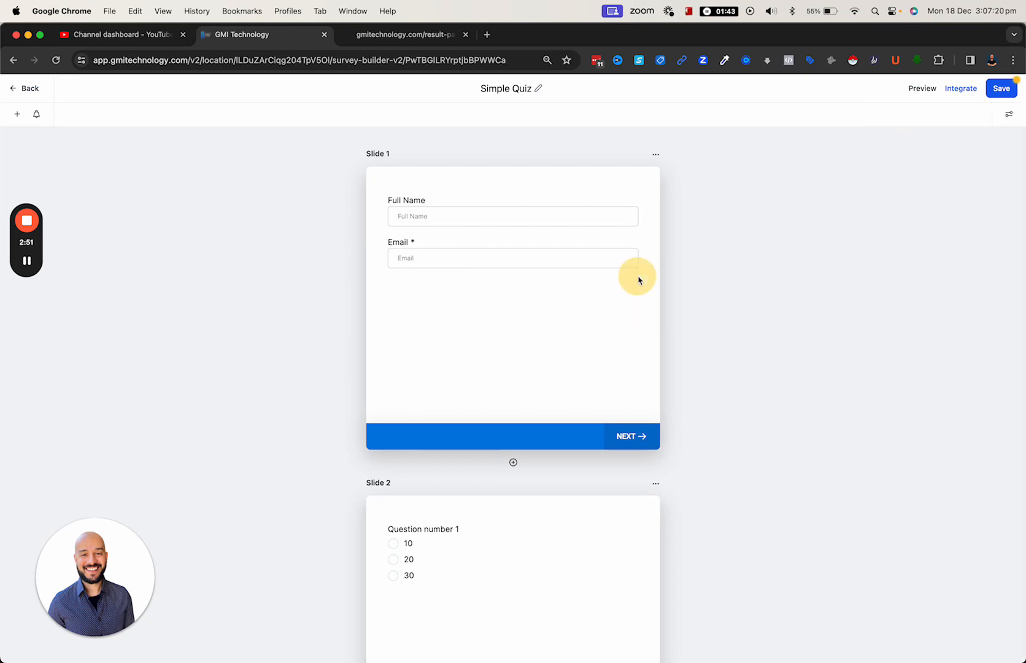
scroll("down", 3)
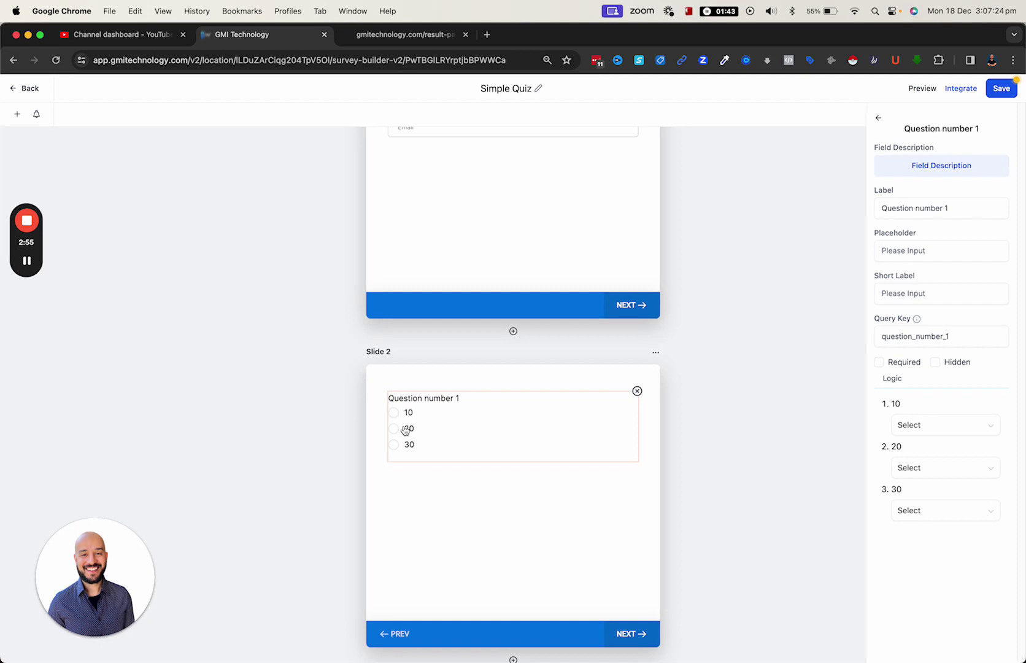
scroll("down", 3)
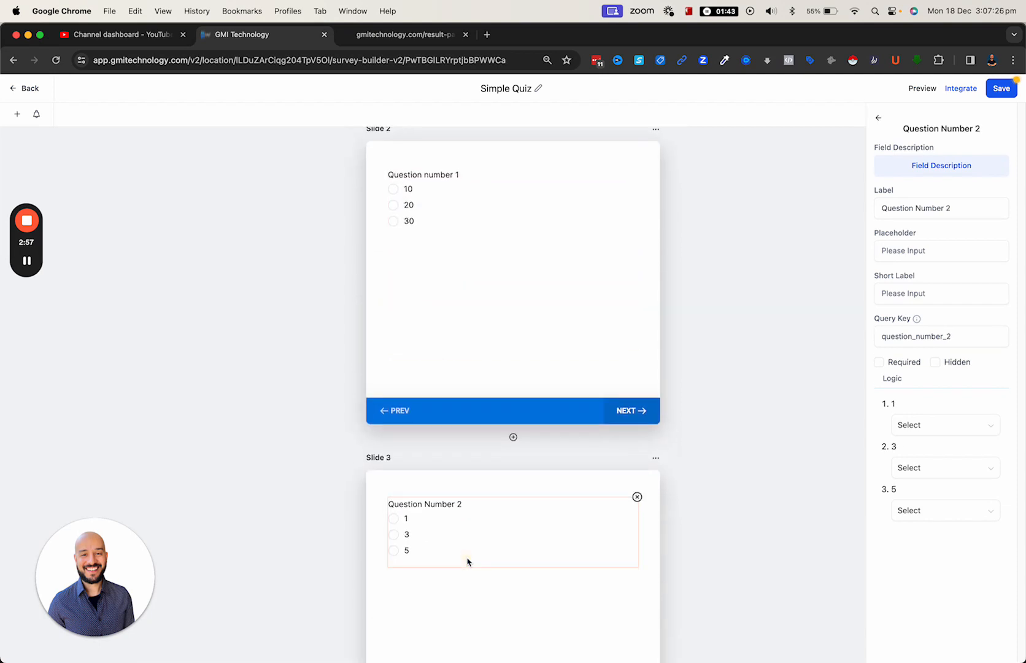
scroll("down", 3)
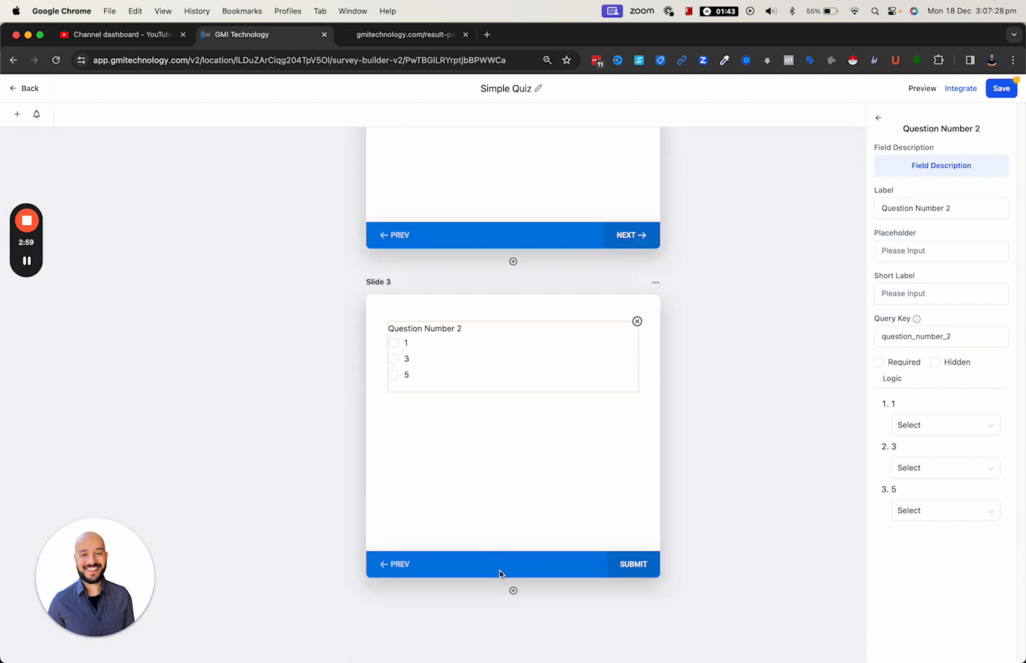
mouse_move(513, 590)
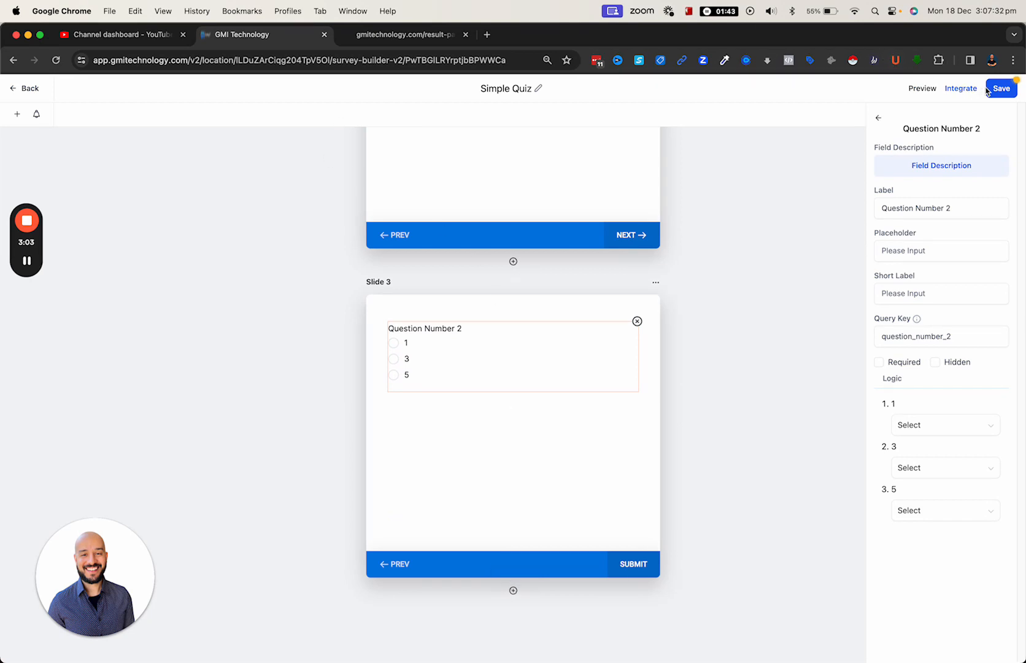
left_click(1000, 88)
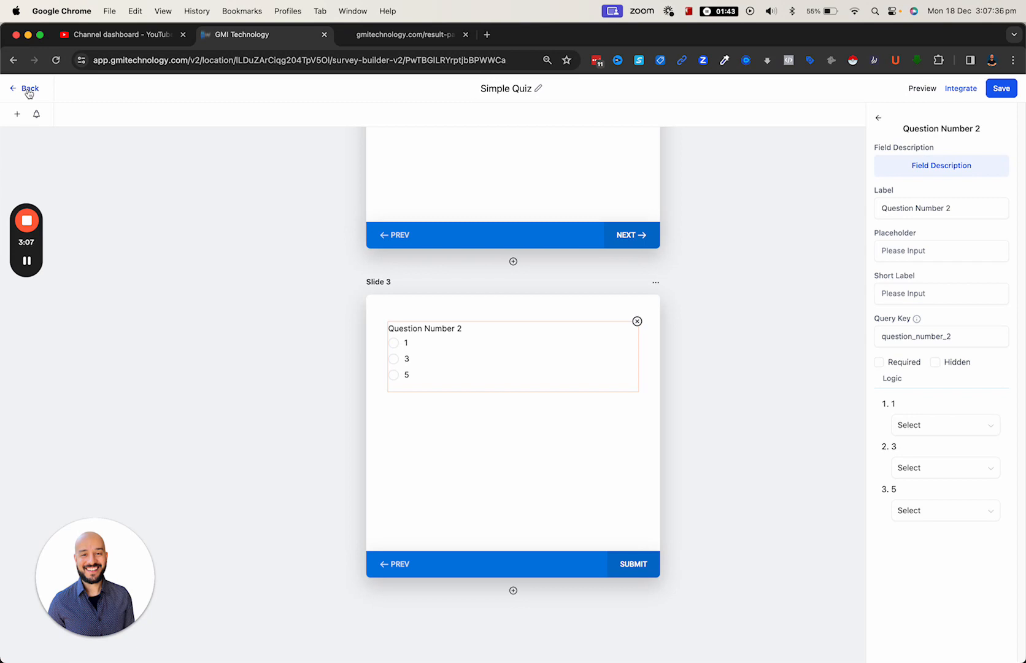
left_click(25, 89)
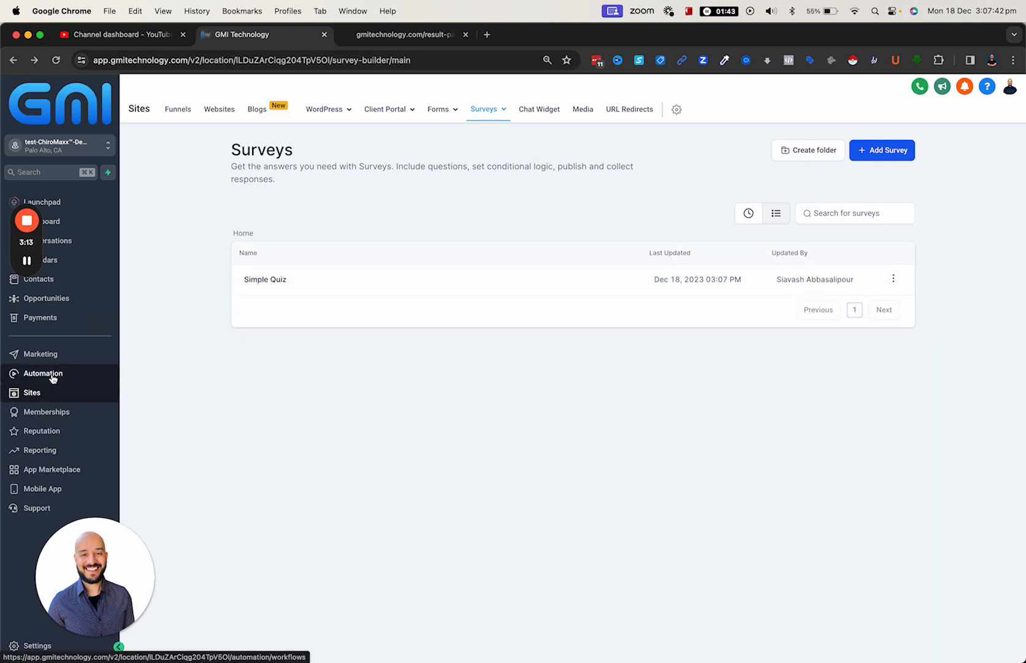
Open the Quiz workflow's Survey Submitted trigger, filtered to the Simple Quiz survey.
left_click(43, 373)
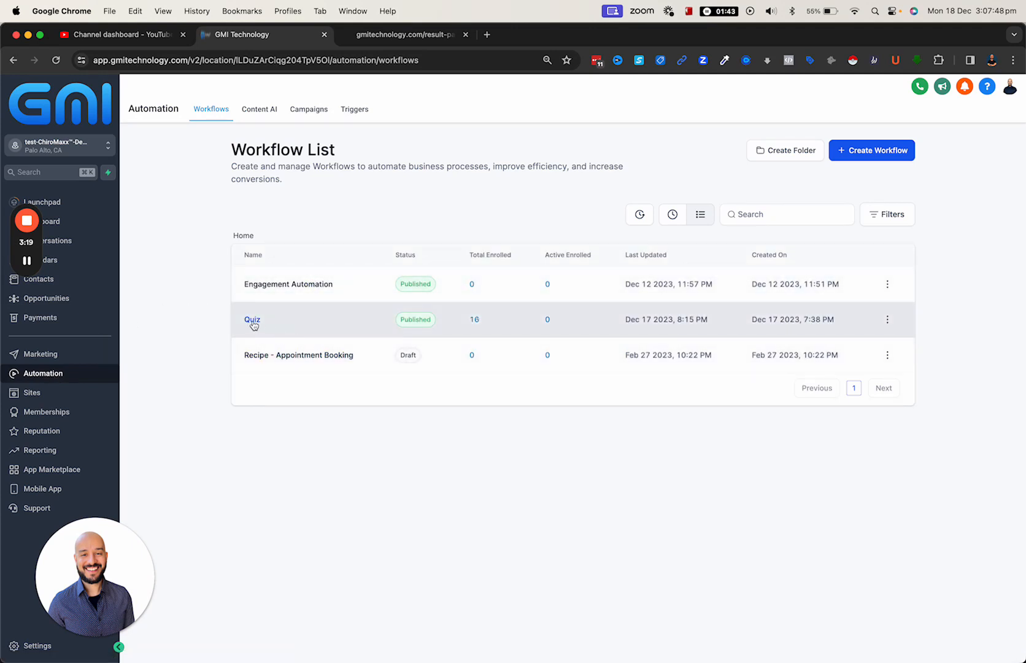
left_click(252, 319)
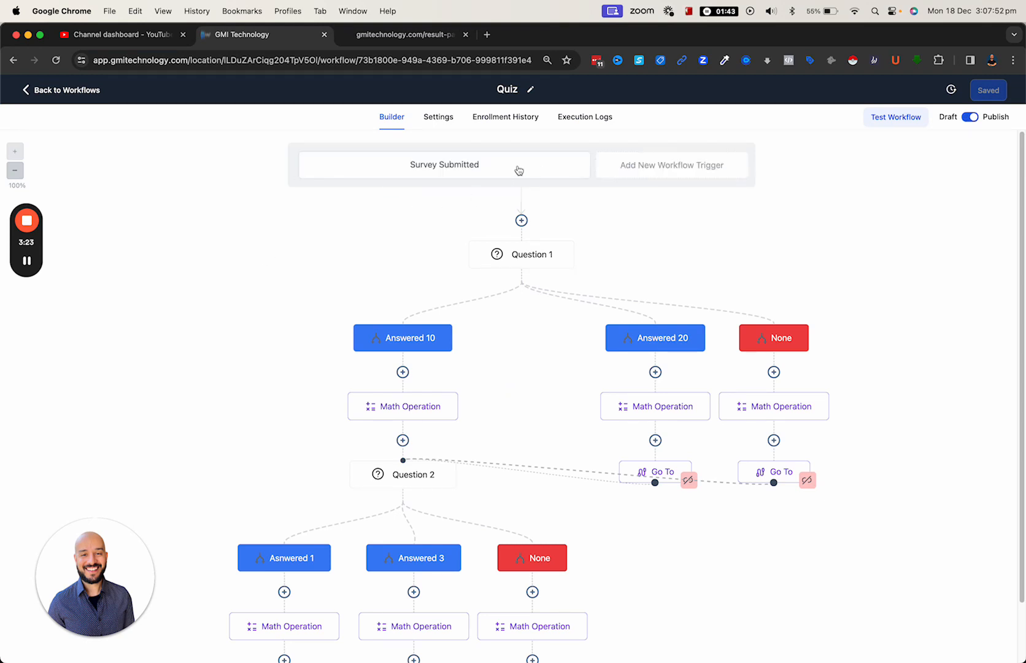
mouse_move(433, 188)
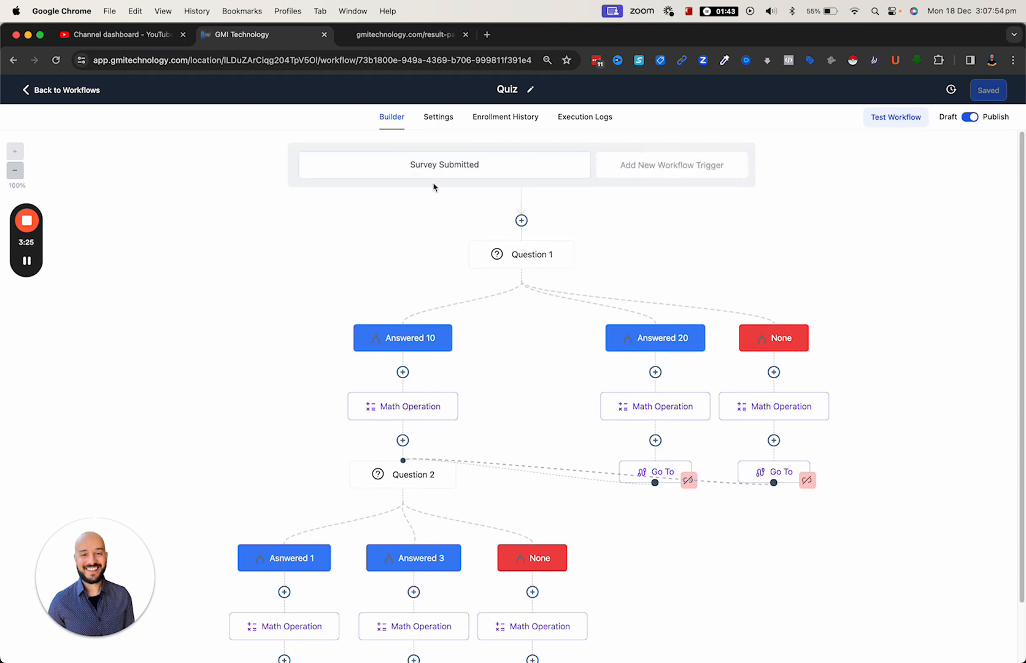
mouse_move(468, 175)
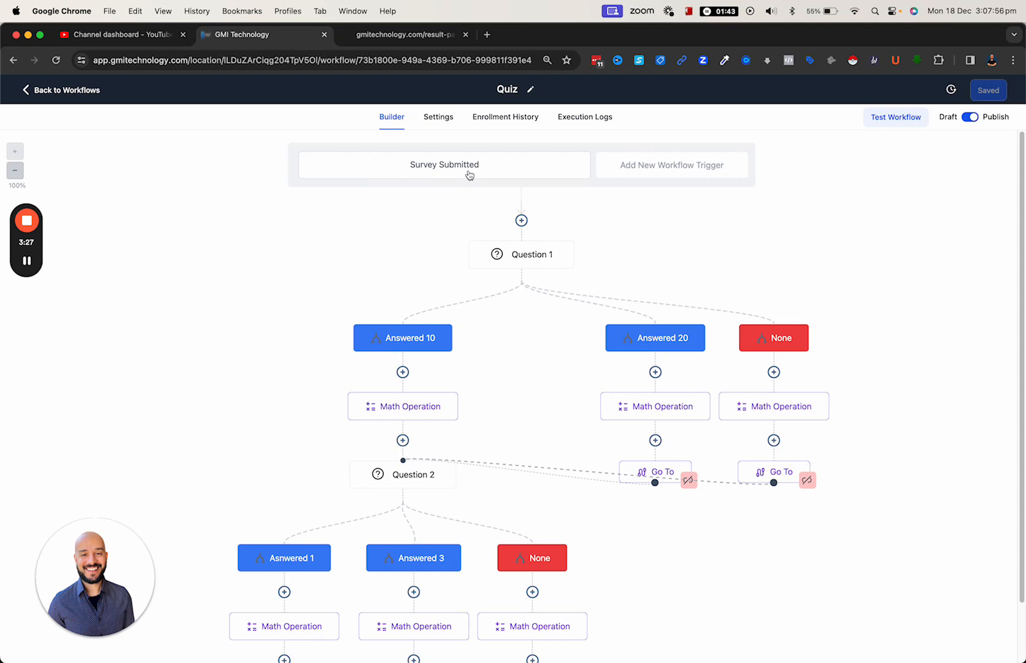
left_click(444, 164)
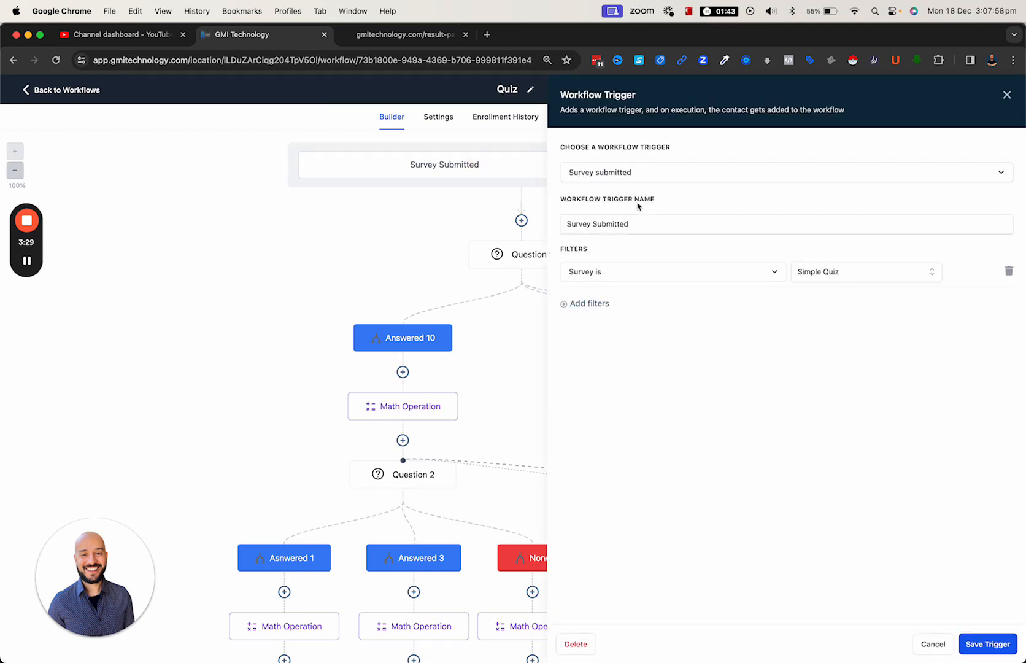
mouse_move(724, 283)
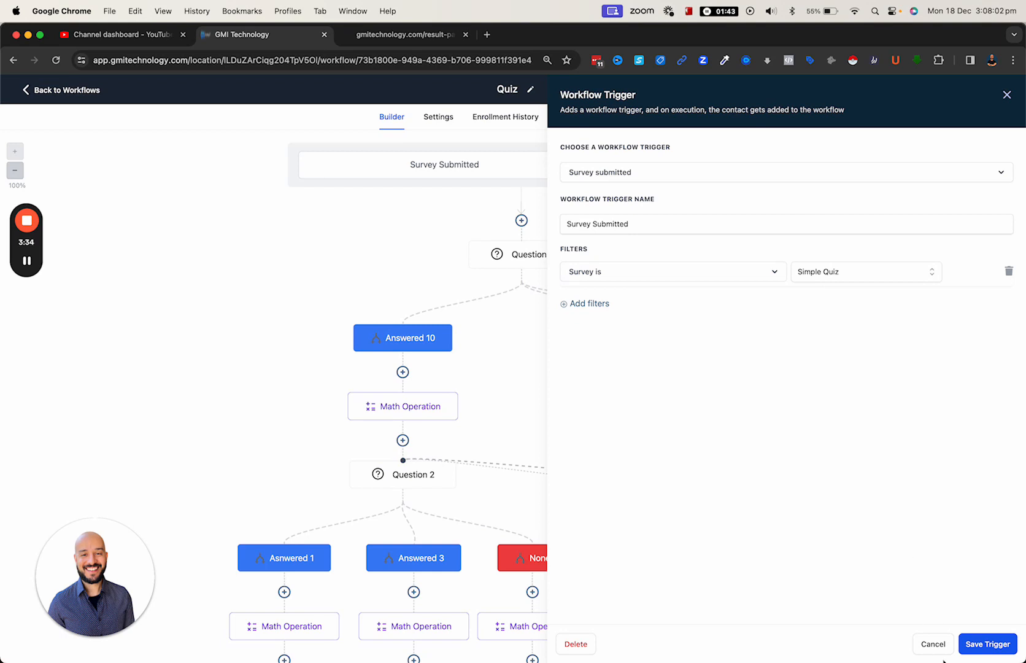
Inspect Question 1's Answered 10 and Answered 20 branches, then cancel the panel.
left_click(986, 643)
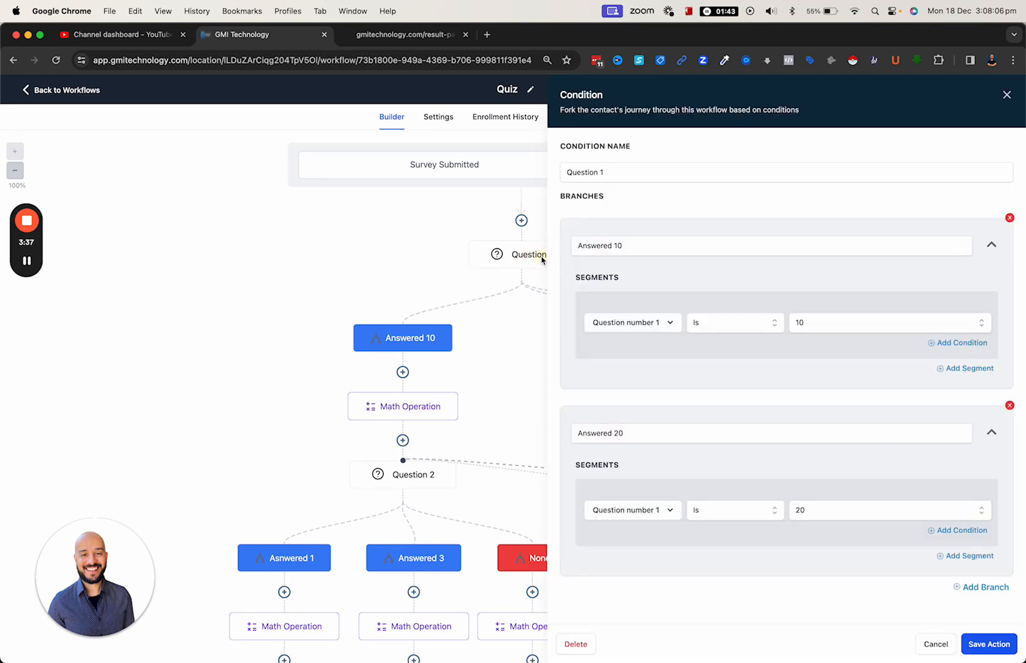
mouse_move(688, 274)
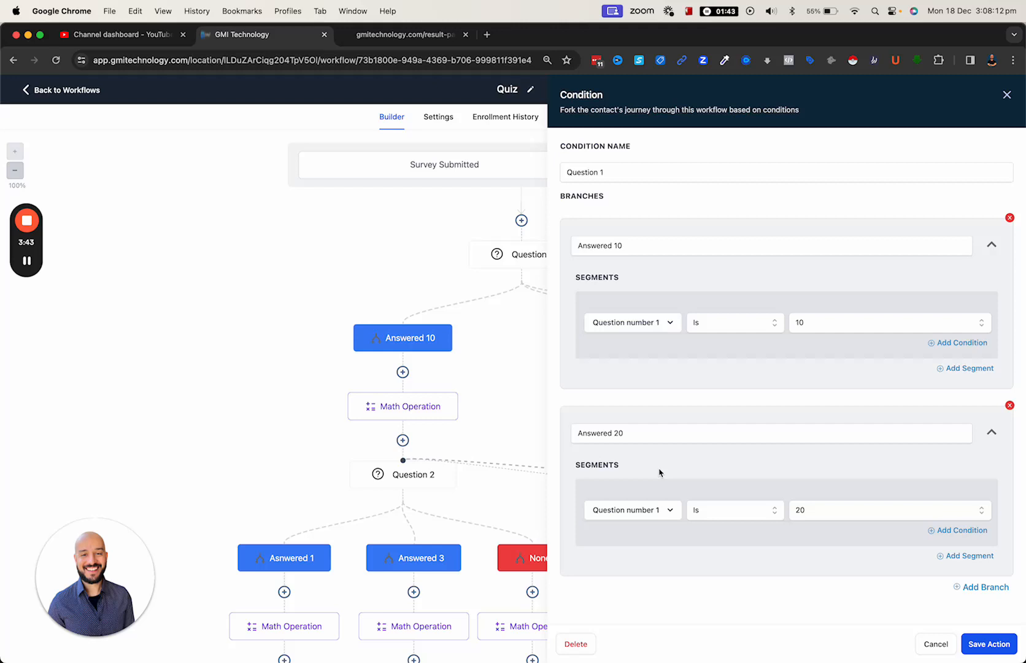
mouse_move(824, 547)
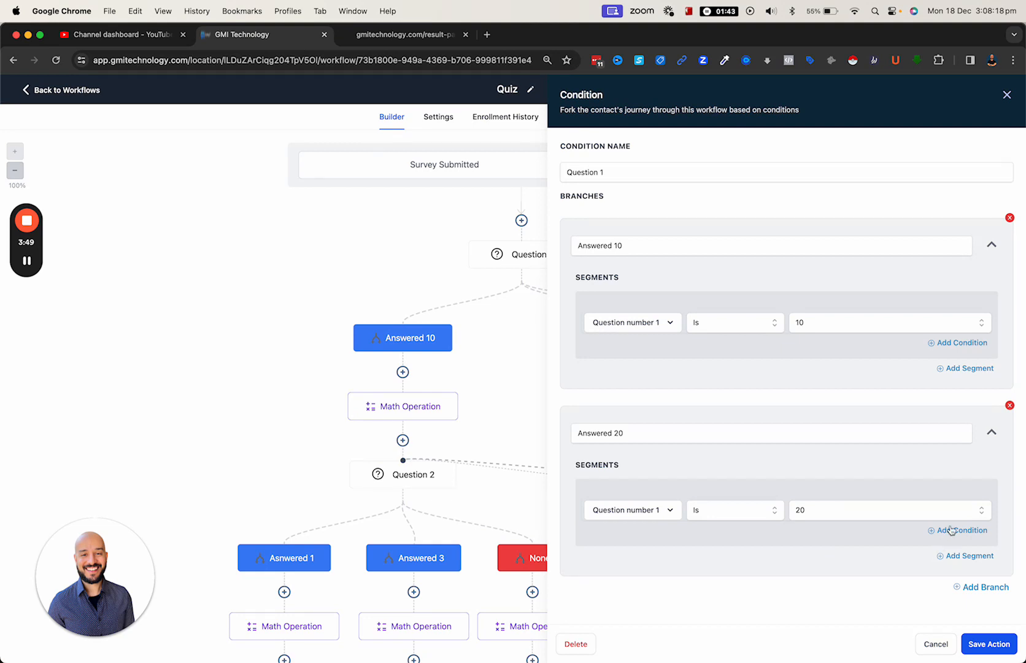
mouse_move(904, 605)
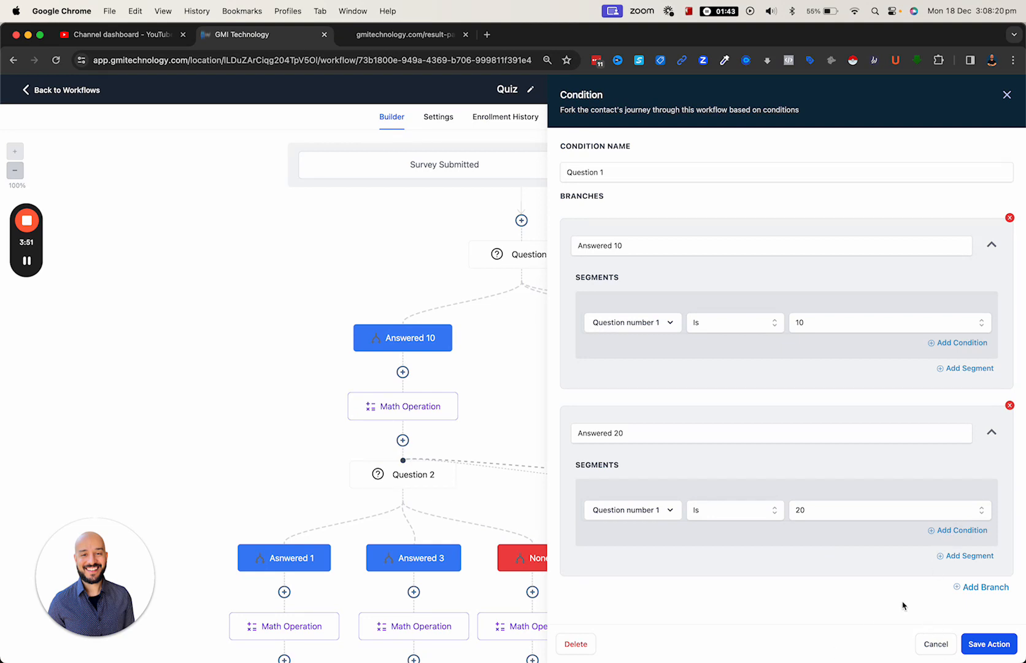
left_click(988, 643)
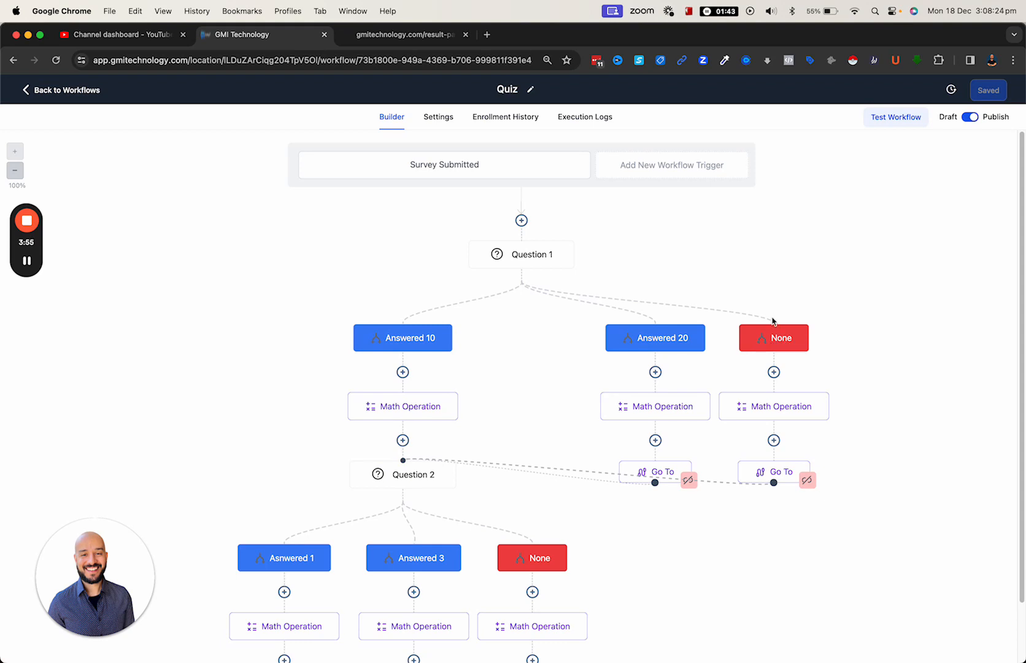
mouse_move(772, 325)
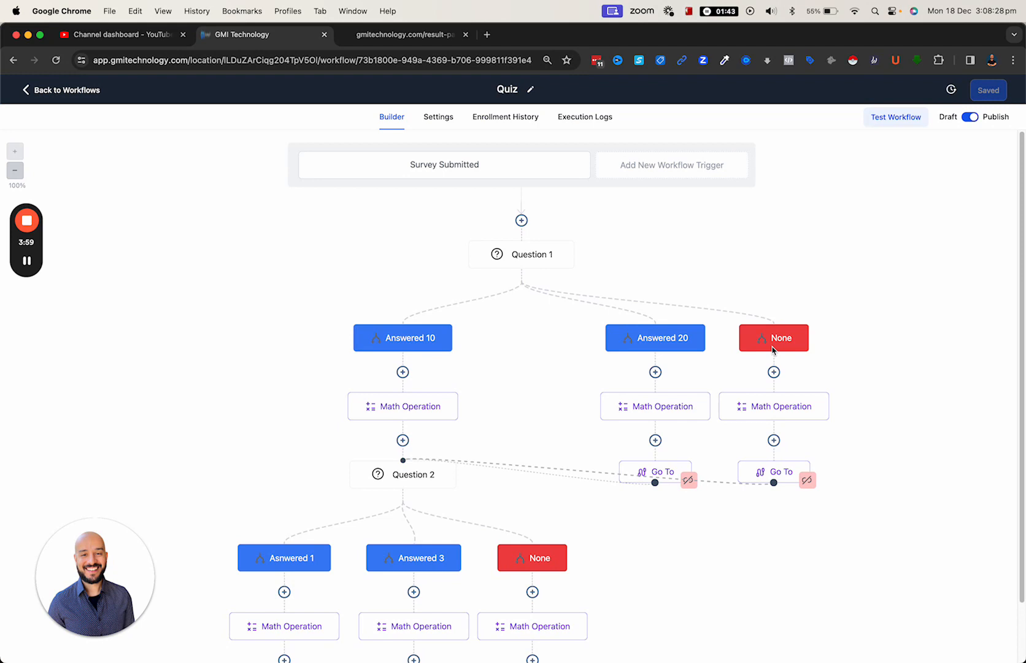
mouse_move(693, 373)
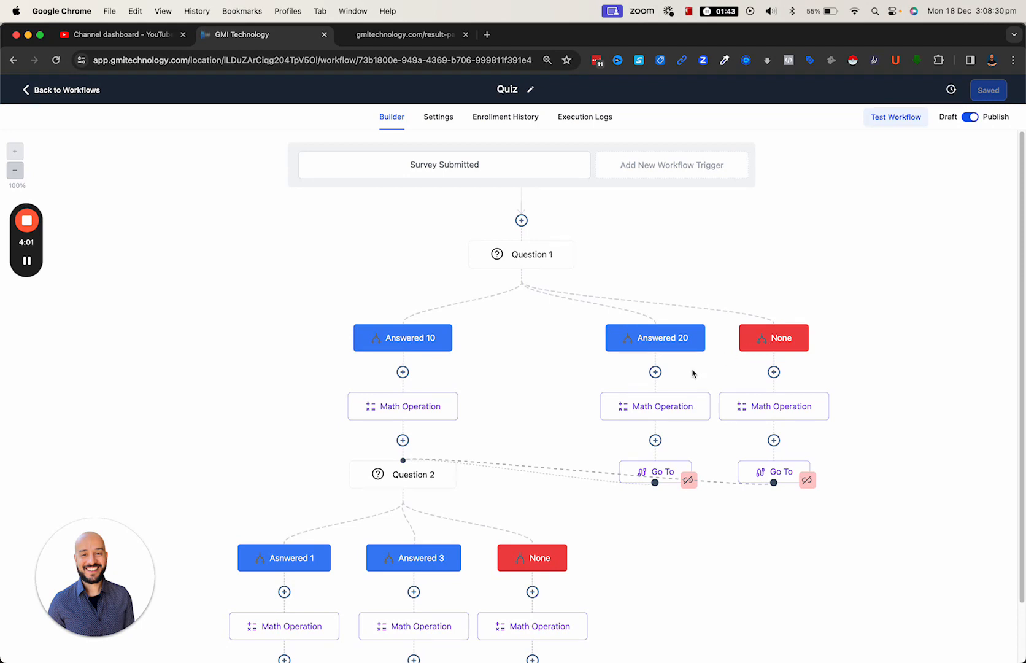
Review the Answered 10, Answered 20 and None math steps adding 10, 20 and 30.
left_click(402, 406)
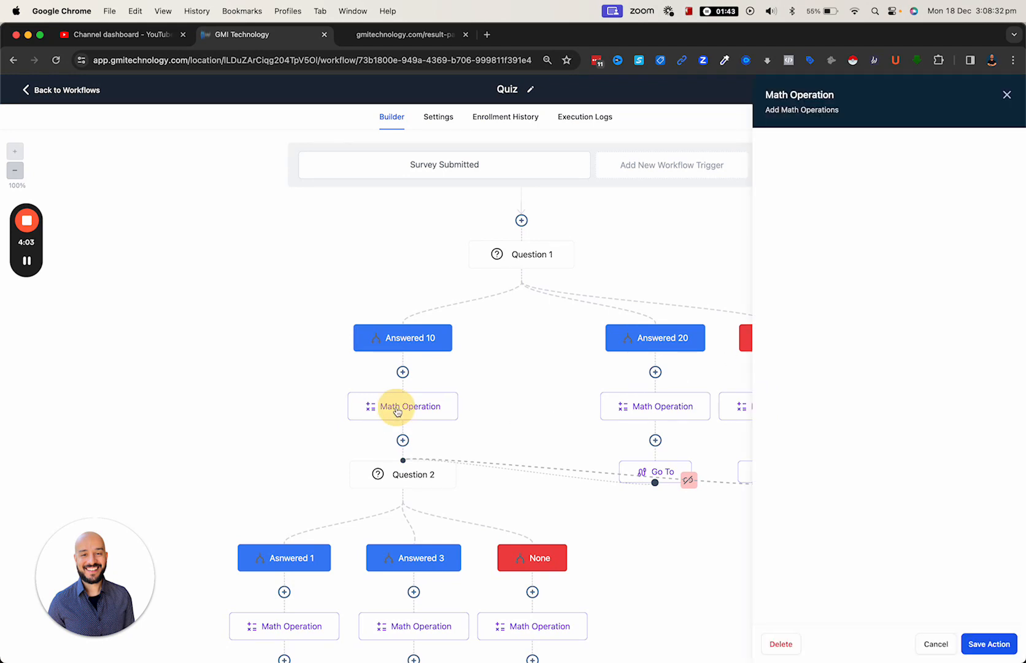
left_click(402, 406)
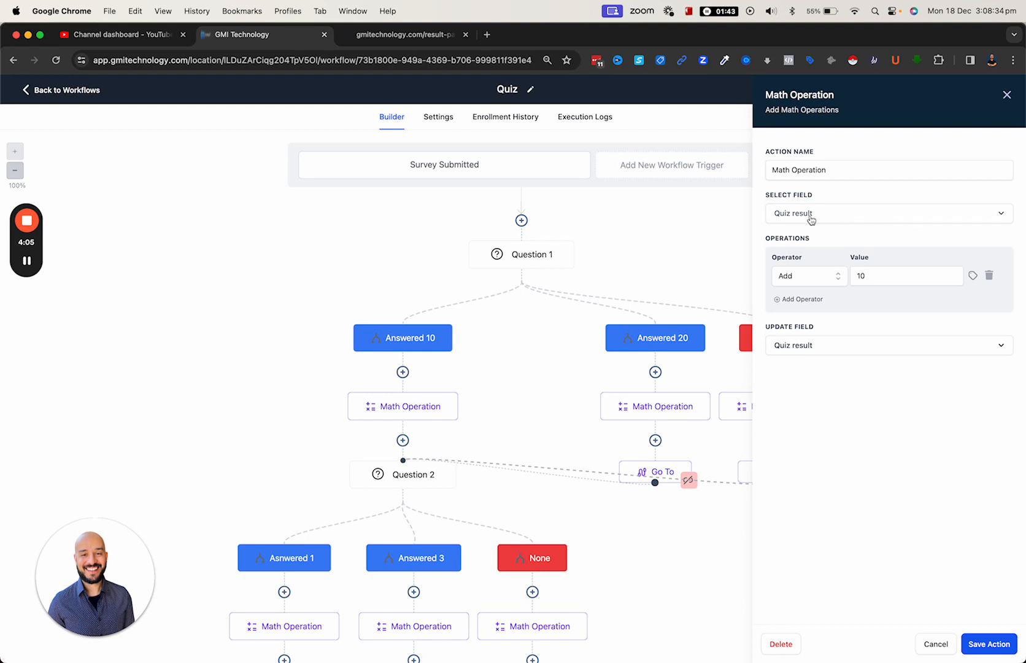
mouse_move(425, 337)
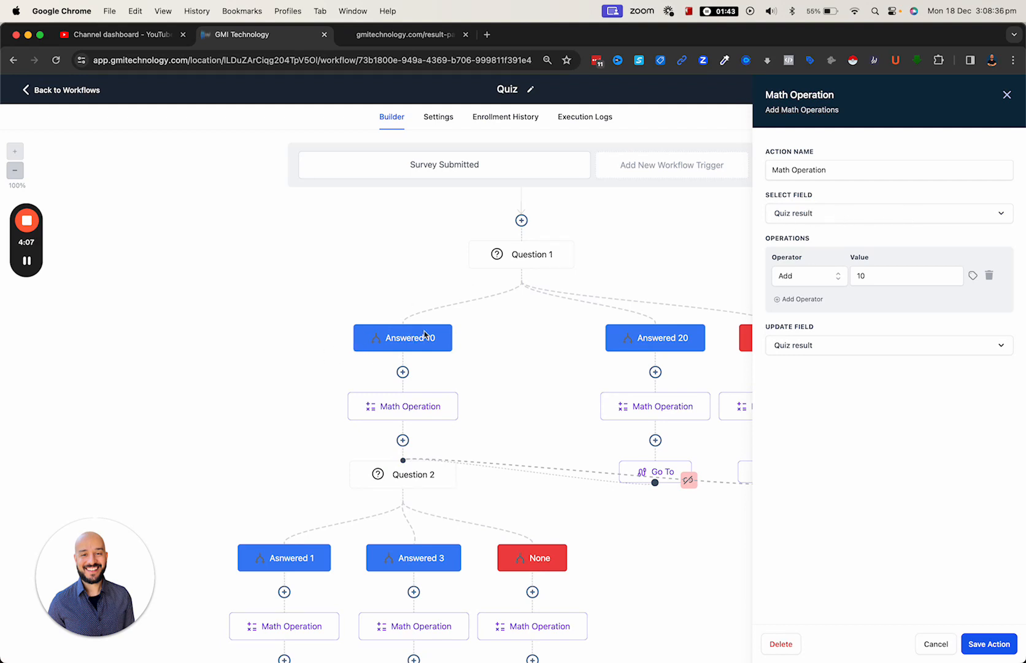
mouse_move(671, 342)
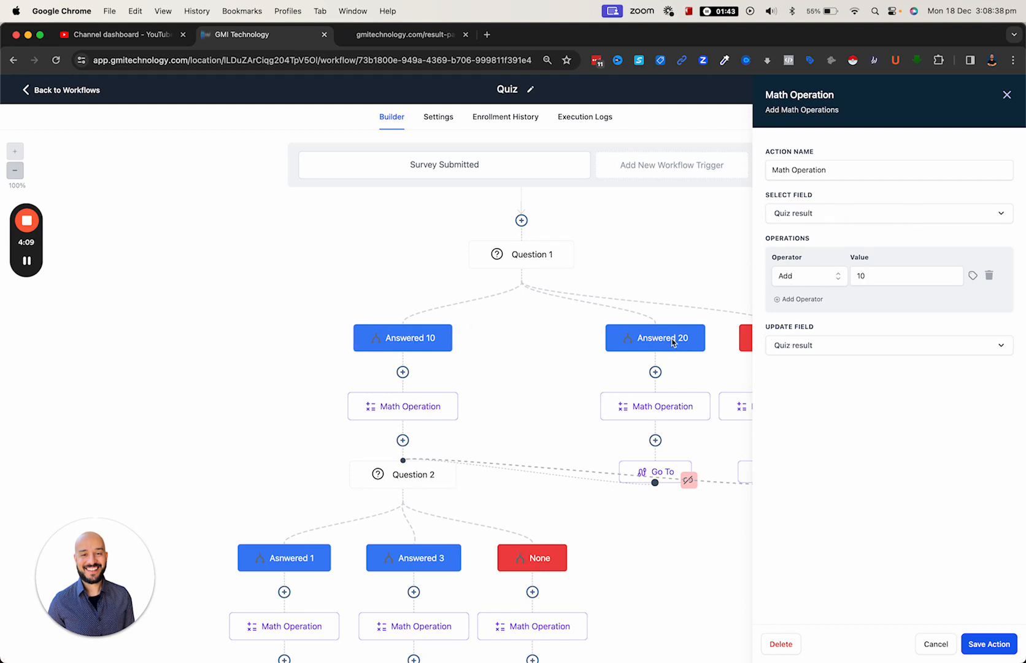
left_click(988, 643)
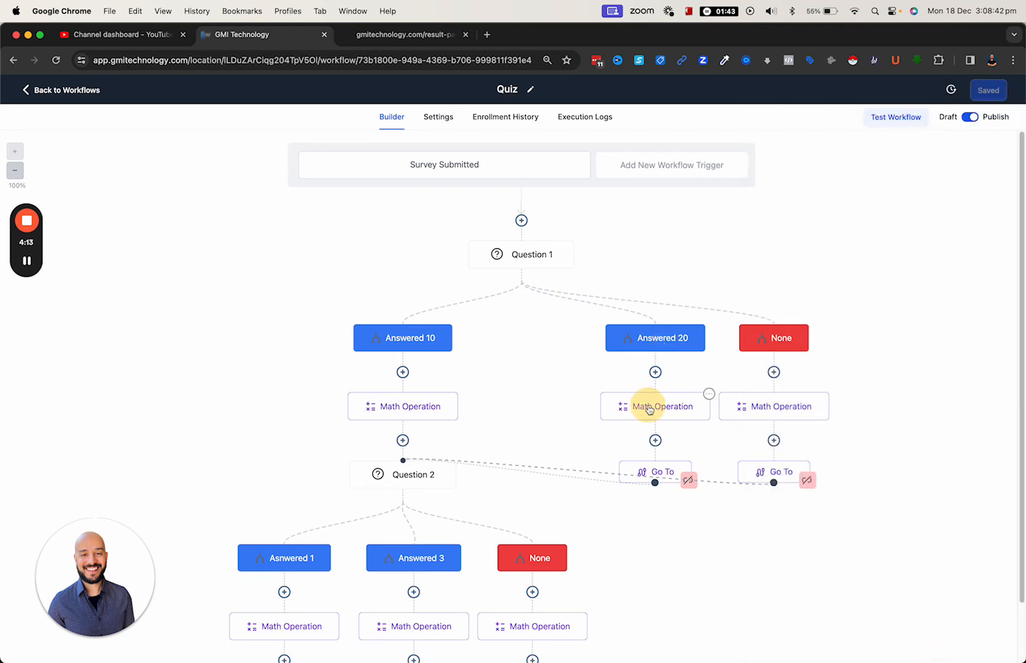
left_click(654, 406)
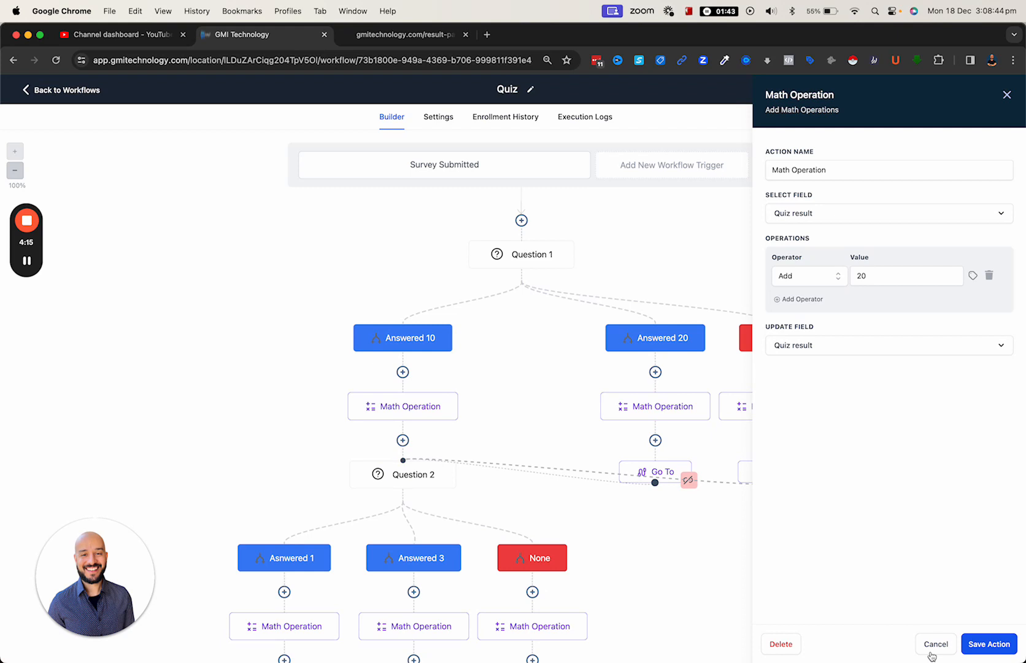
left_click(989, 644)
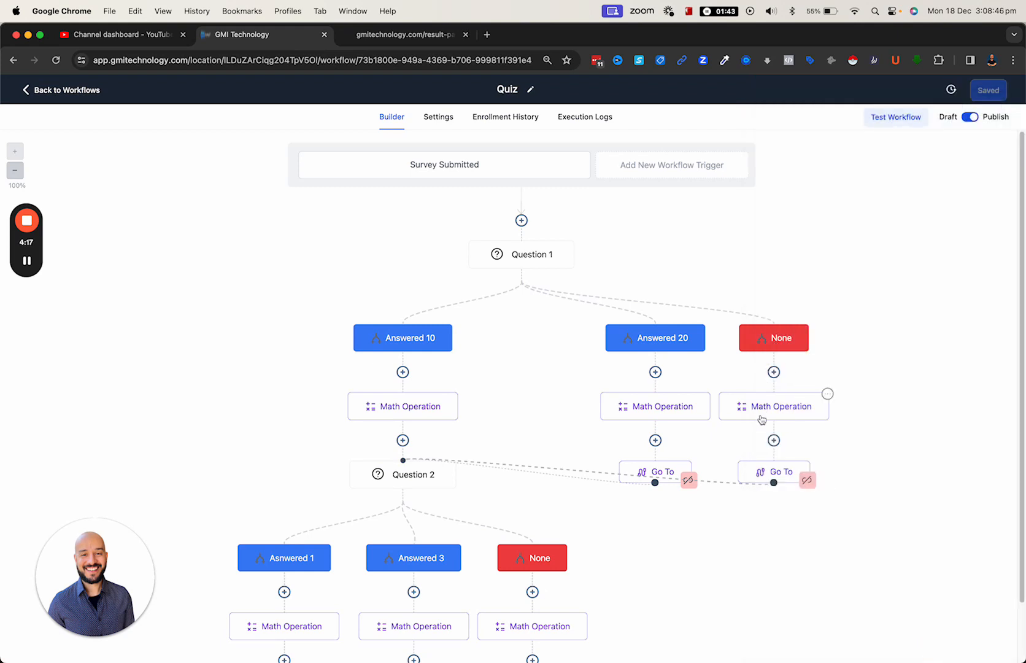
left_click(773, 405)
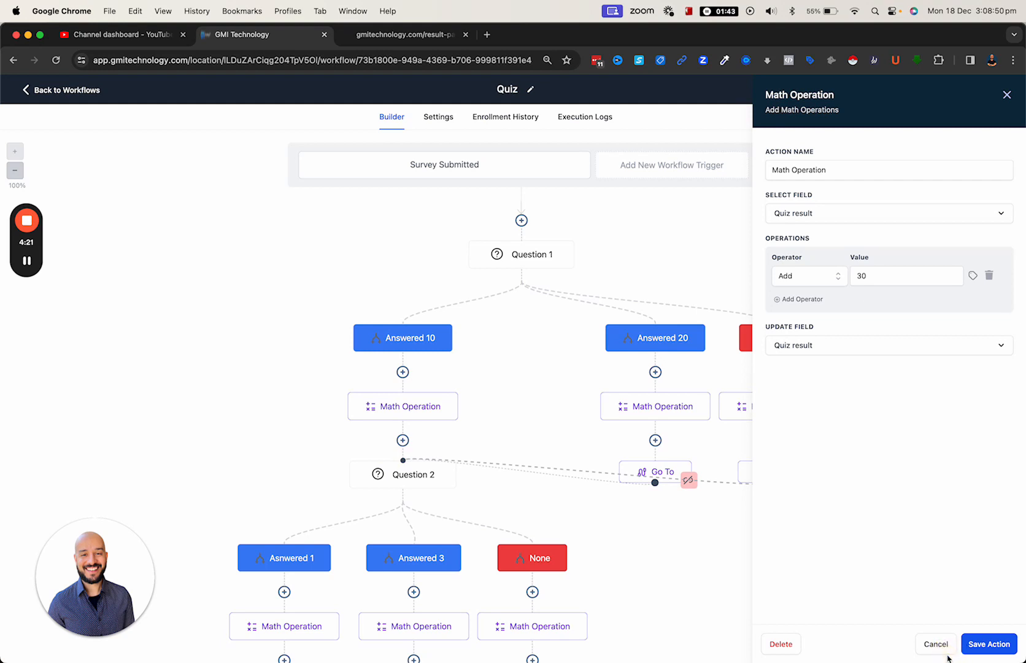
Cancel the None branch's math step to reveal Question 2's branches.
left_click(989, 643)
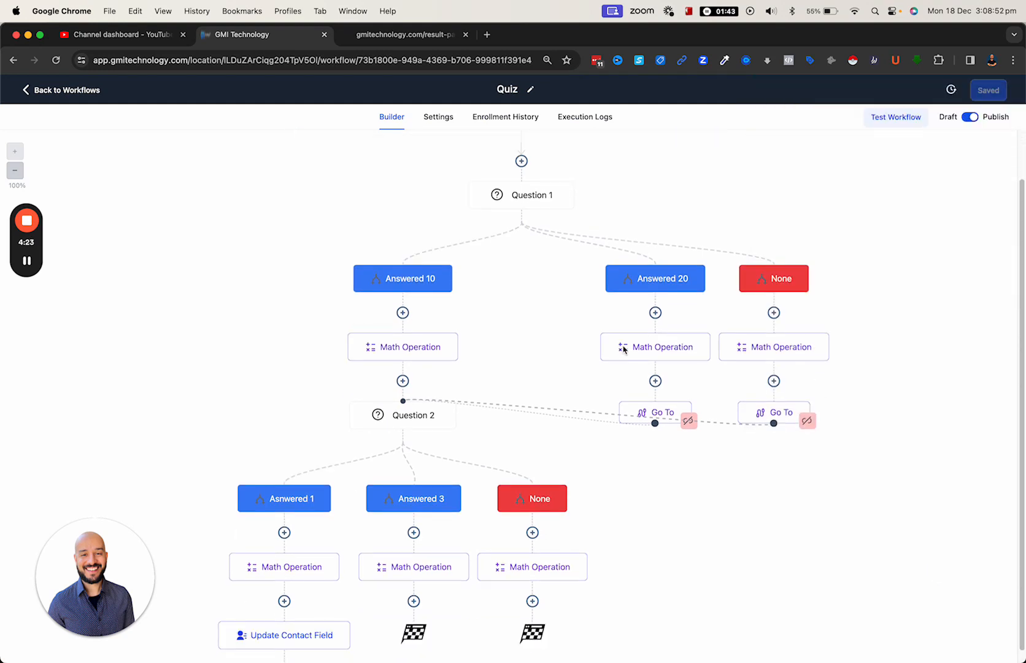
mouse_move(753, 371)
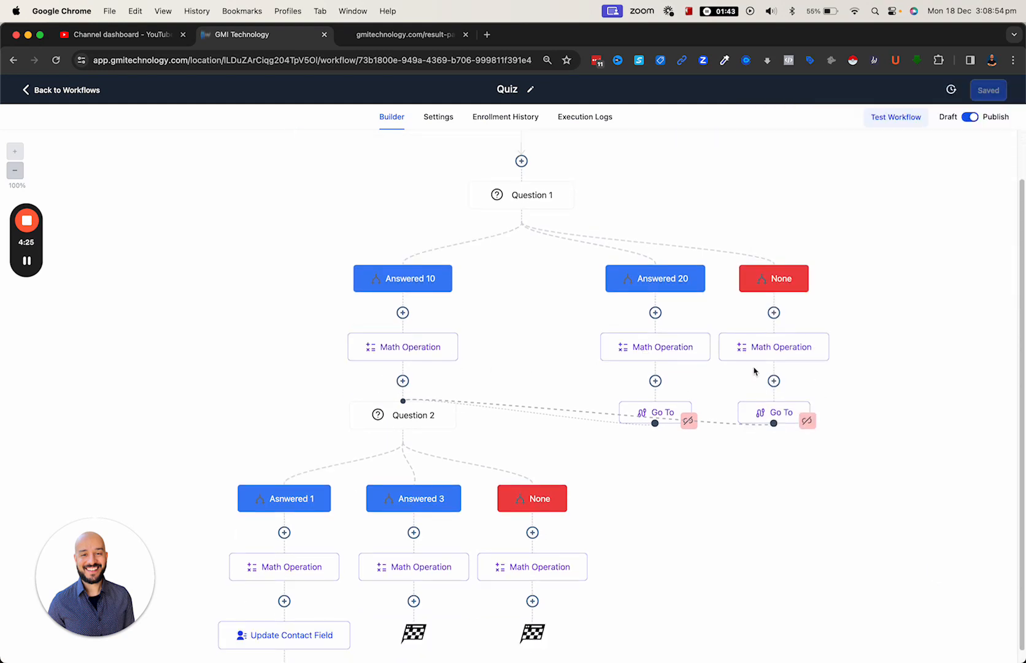
mouse_move(528, 319)
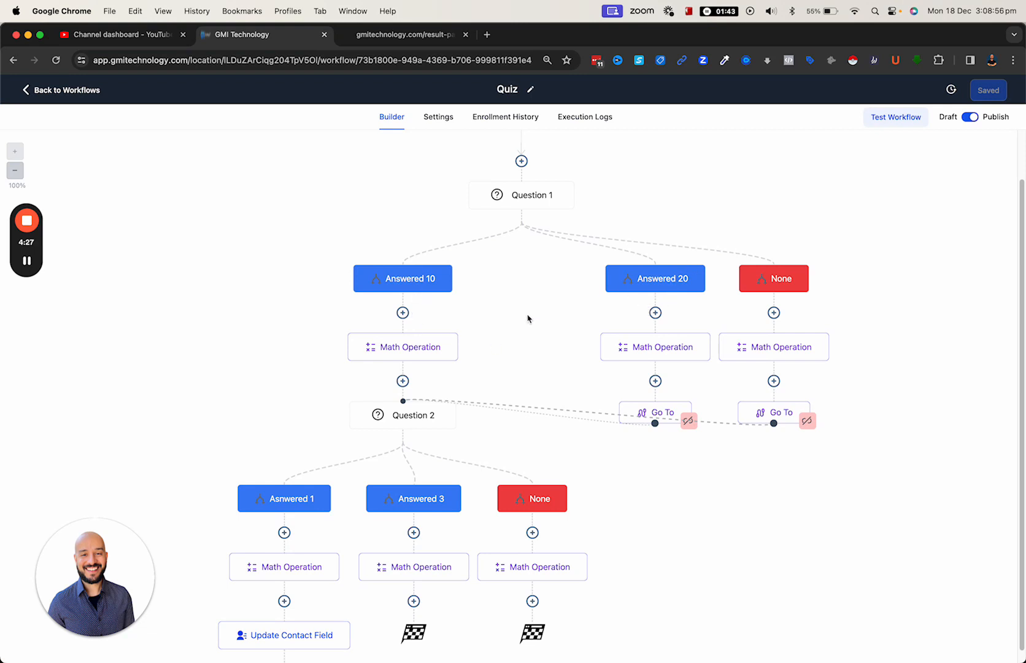
mouse_move(418, 435)
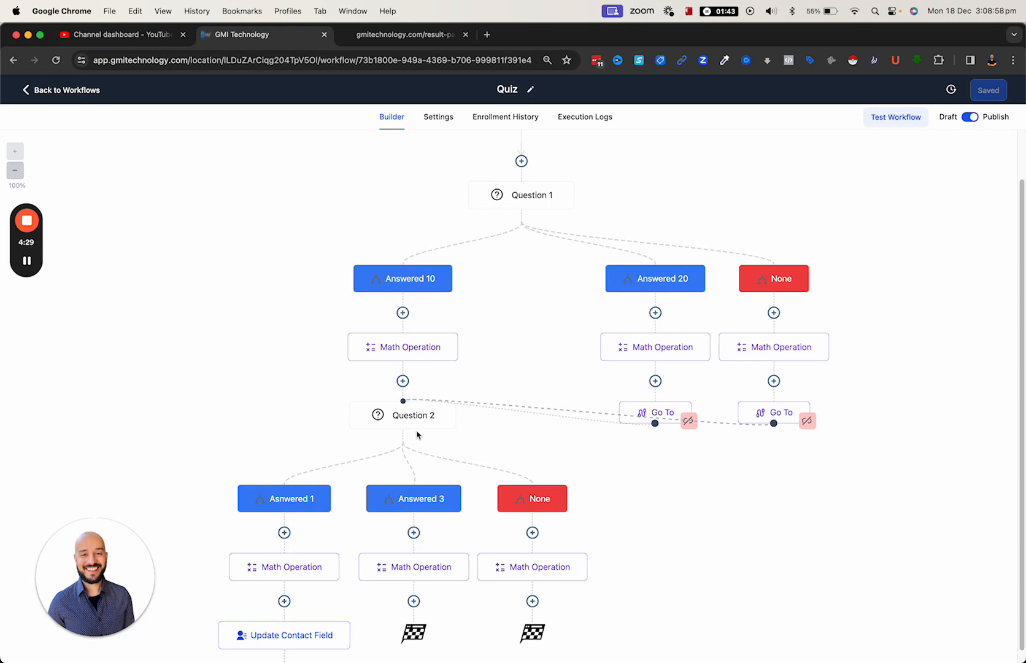
mouse_move(43, 275)
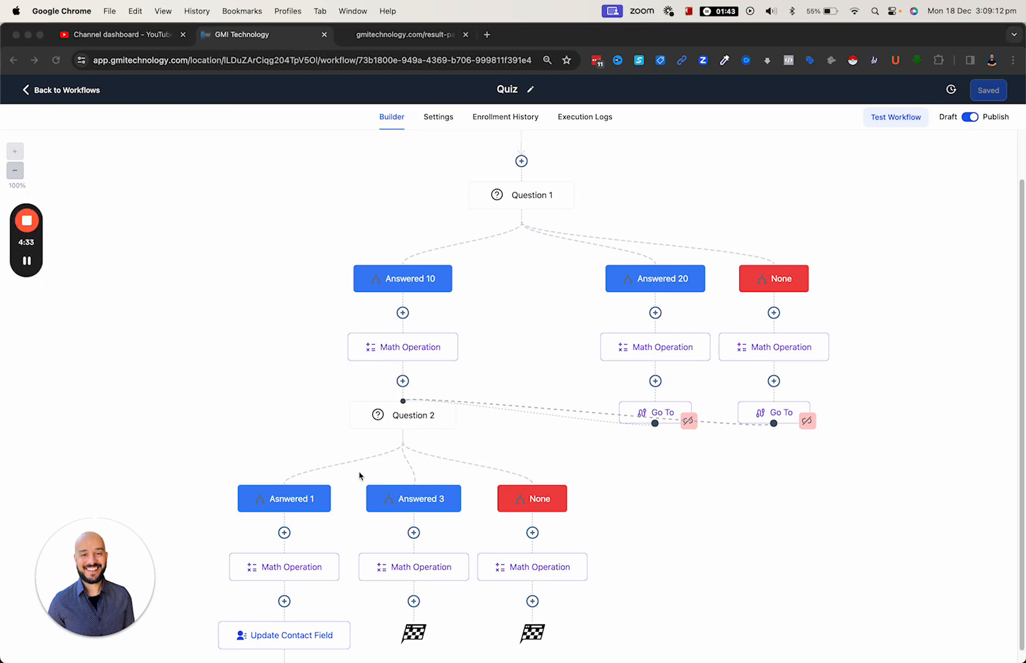
Open the Question 2 condition node to view its Answered 1 and Answered 3 branches.
left_click(412, 415)
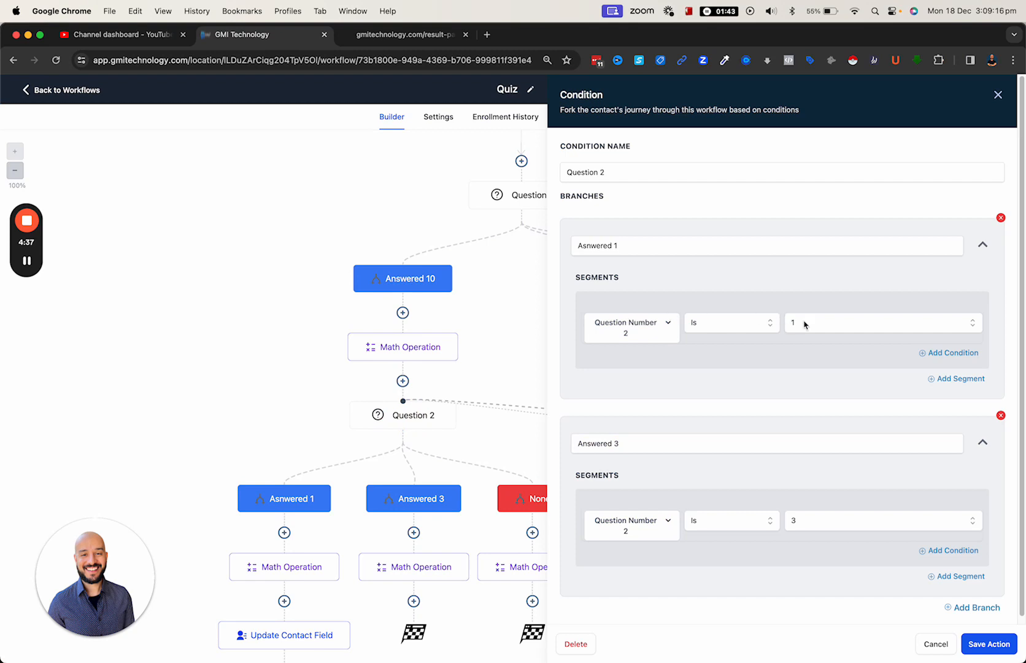
mouse_move(817, 543)
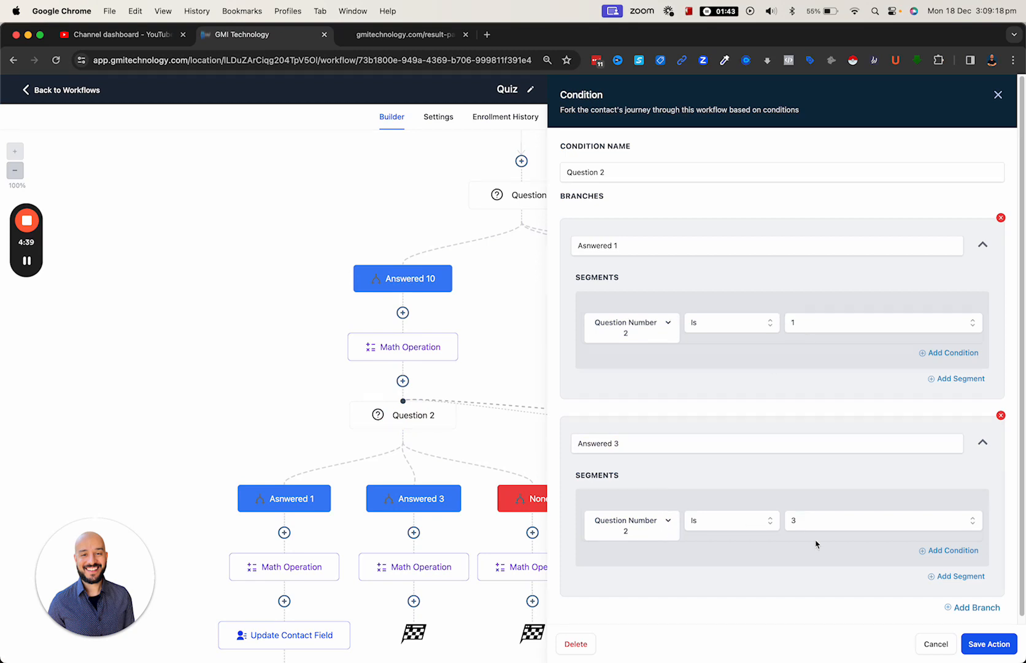
mouse_move(946, 643)
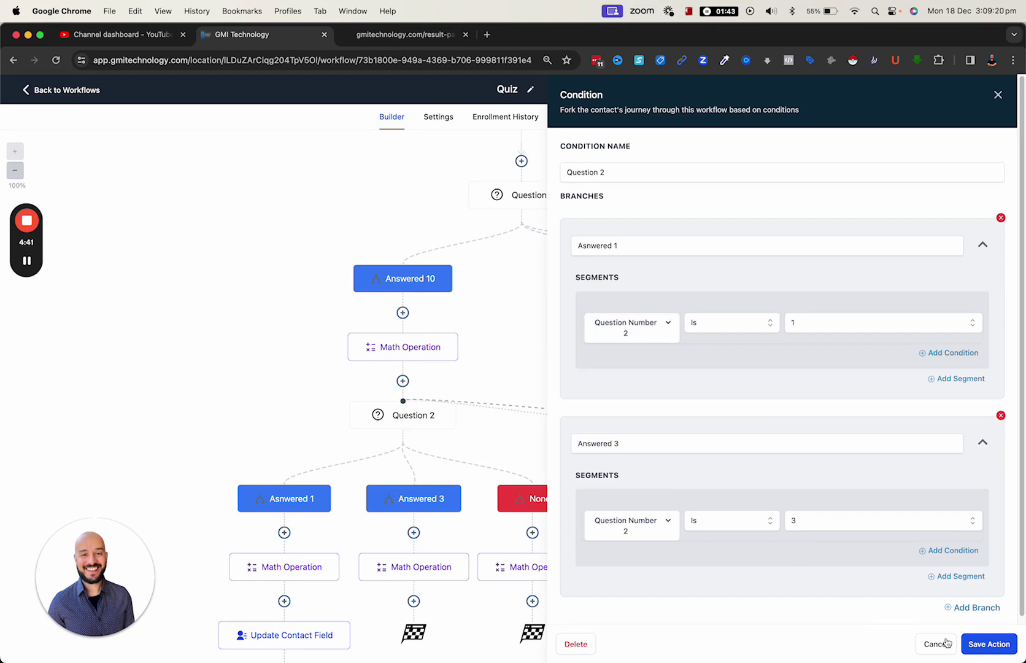
Close the Question 2 condition and save the Answered 1 math step adding 5 to Quiz result.
left_click(988, 643)
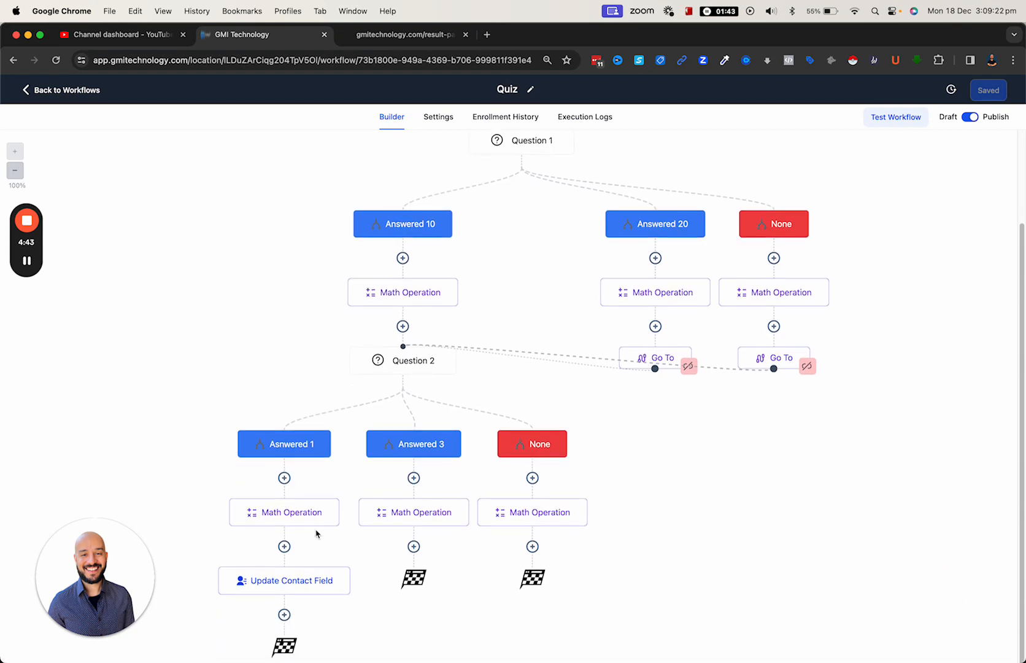
mouse_move(302, 518)
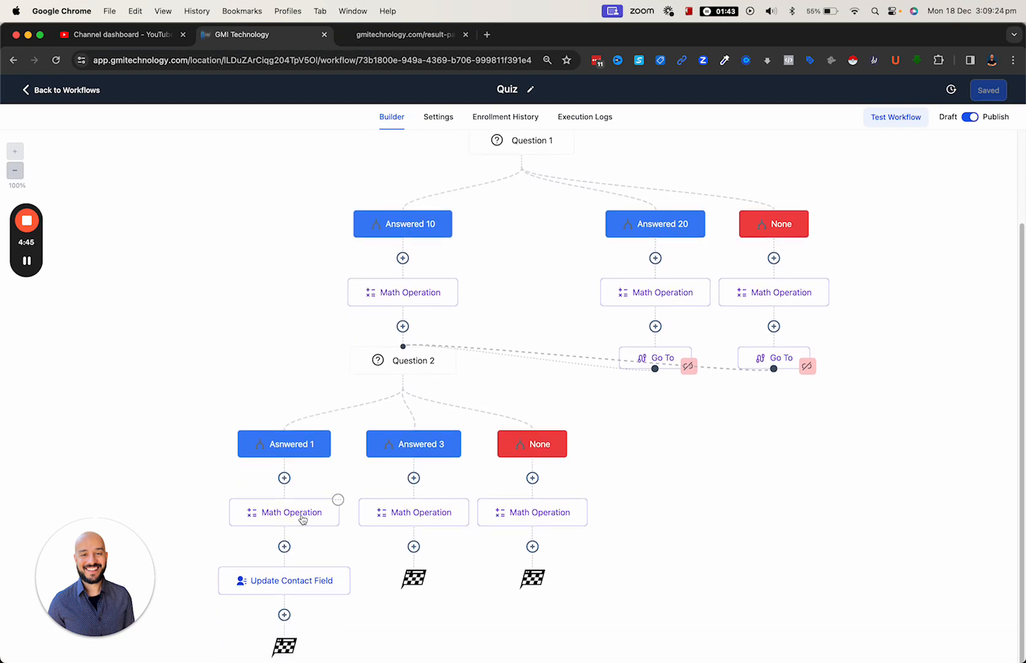
left_click(284, 512)
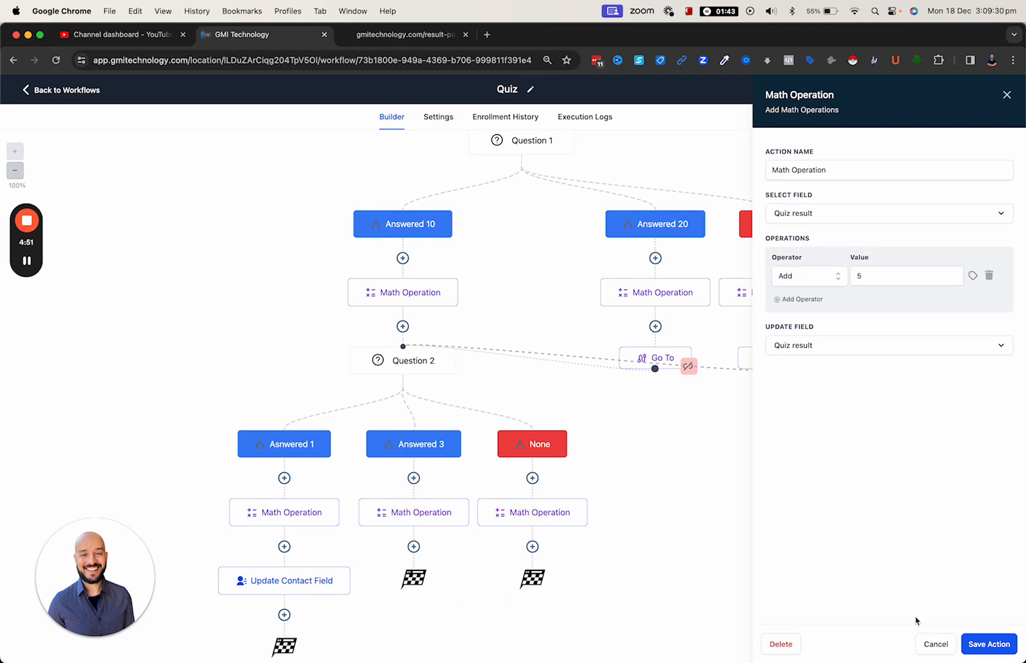
left_click(988, 644)
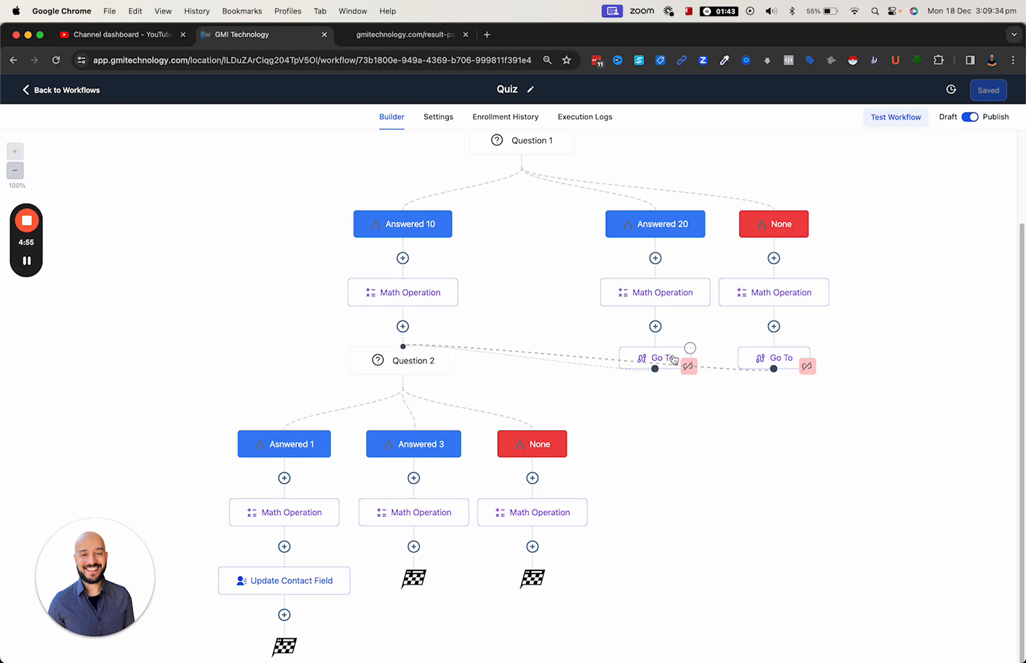
mouse_move(523, 244)
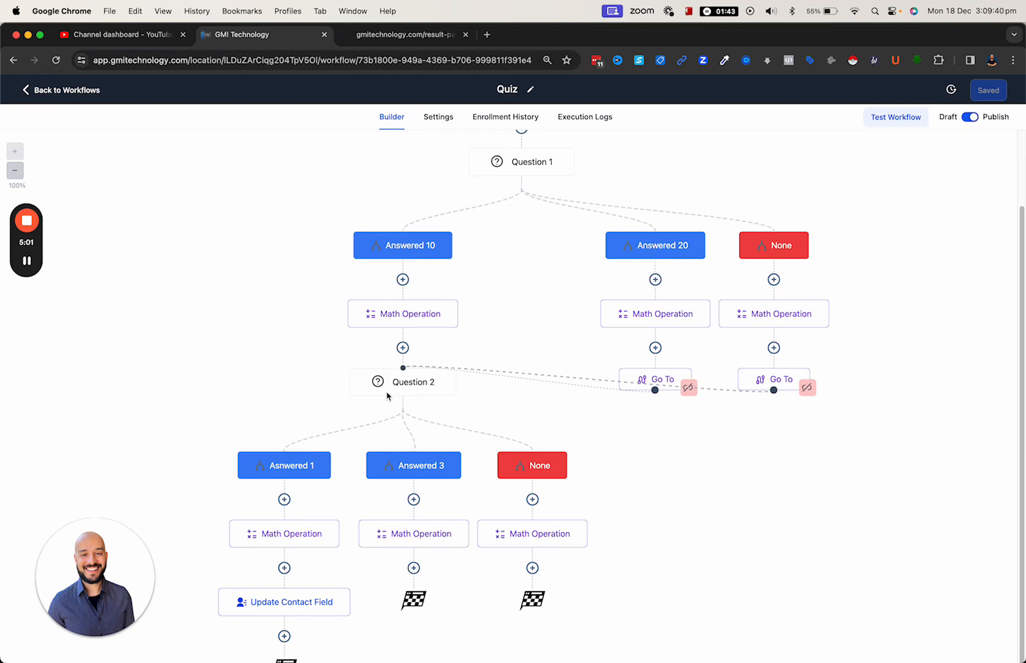
scroll("down", 3)
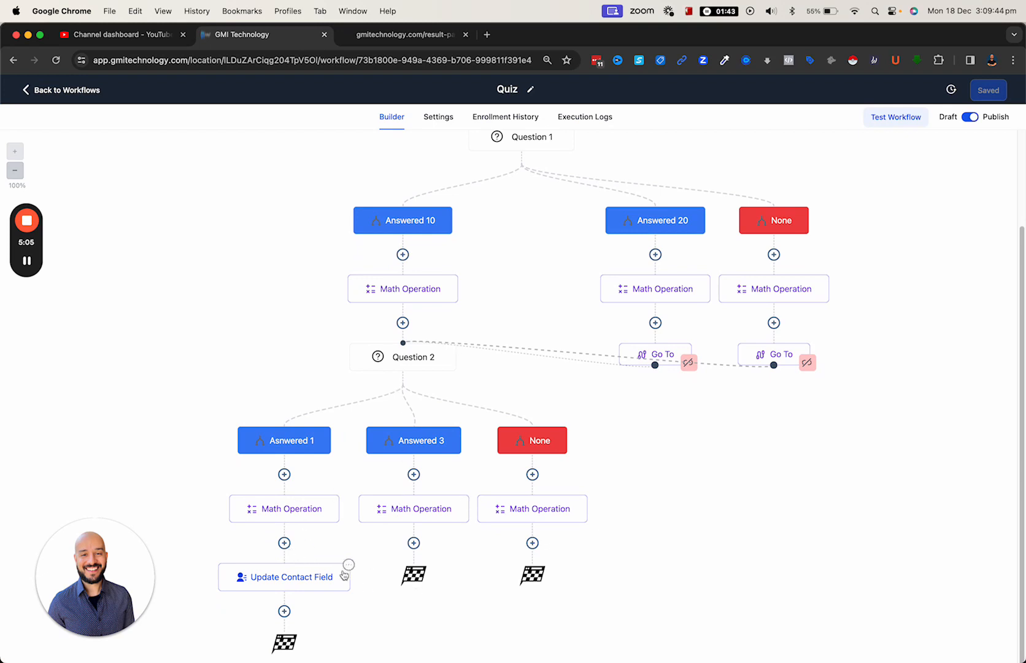
Delete Answered 1's Update Contact Field step, save the Quiz workflow, and return to Workflows.
left_click(284, 576)
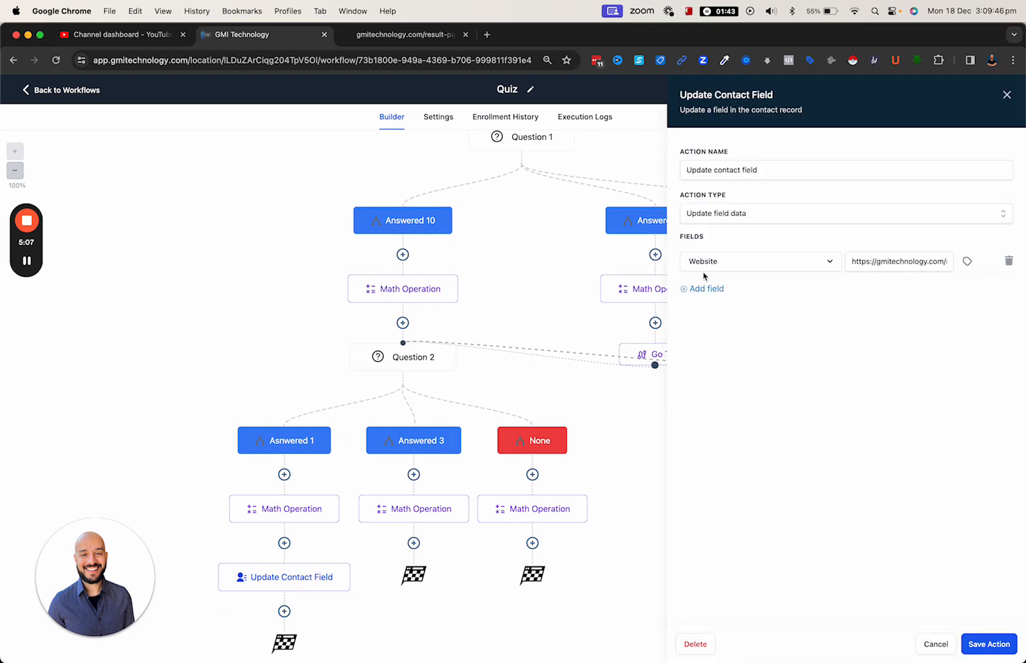
left_click(988, 643)
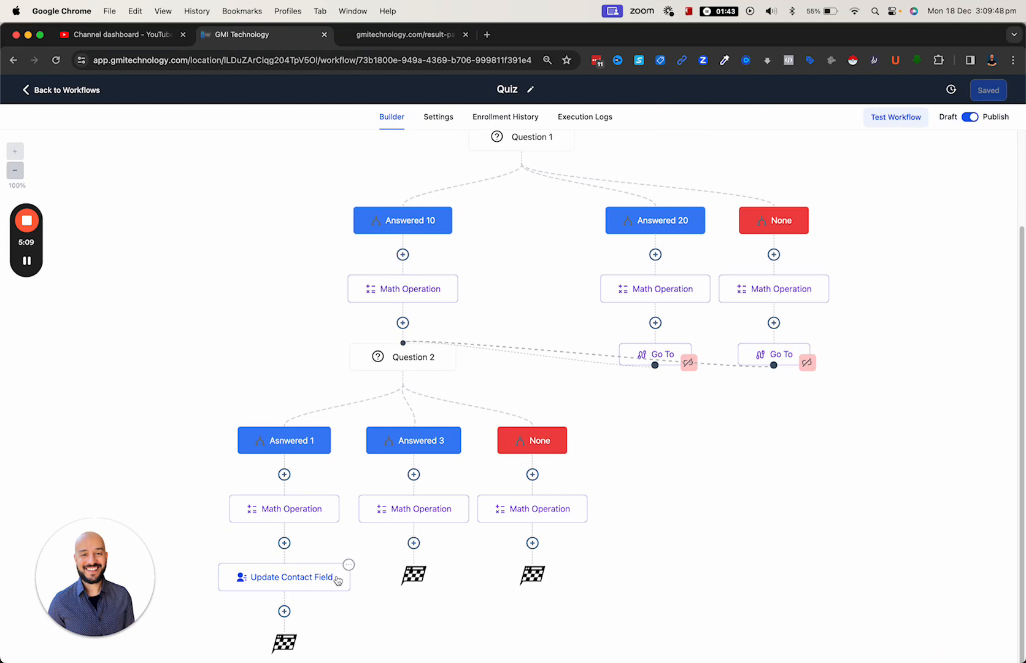
left_click(348, 564)
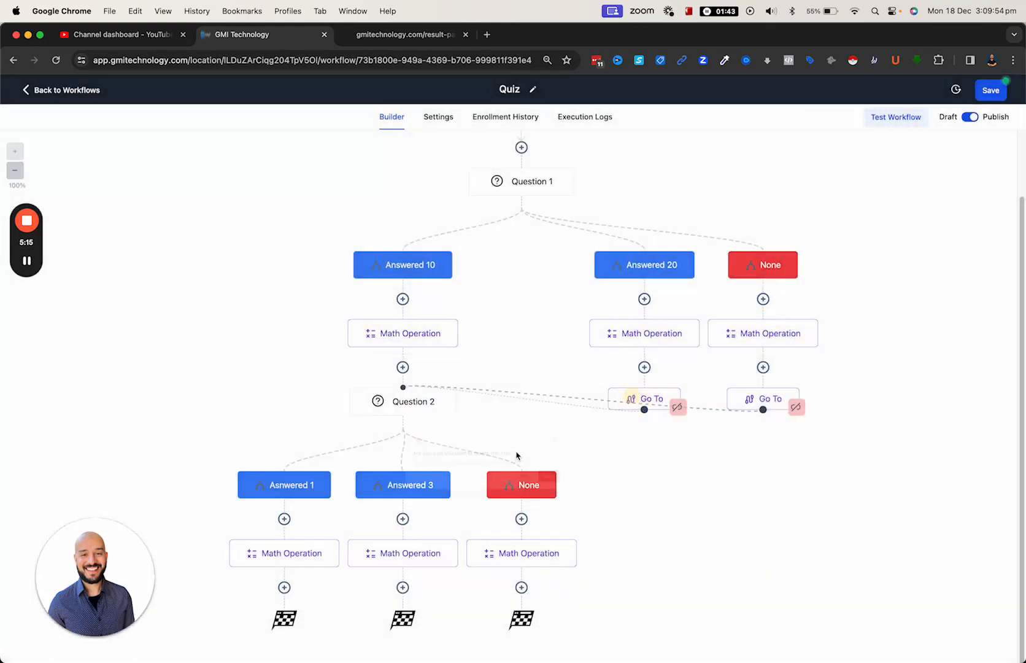
mouse_move(284, 585)
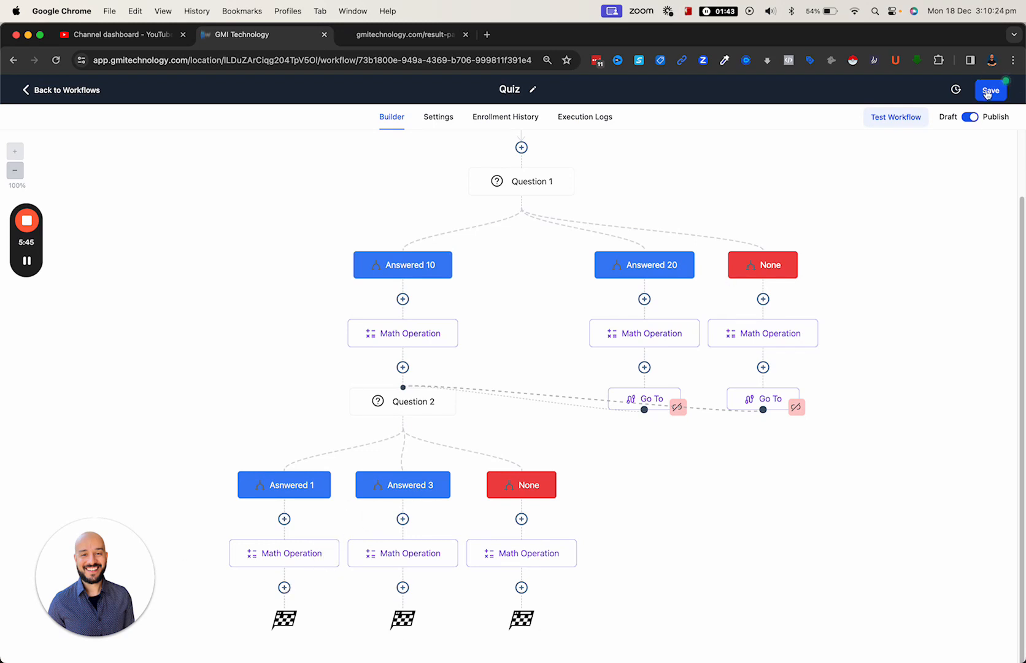
left_click(989, 89)
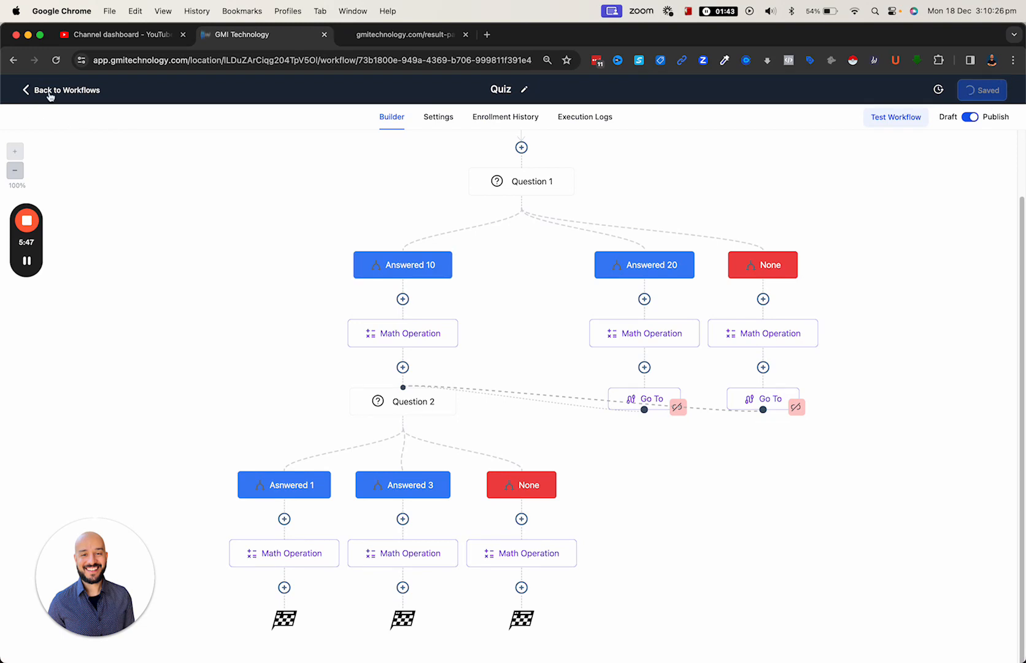
left_click(66, 90)
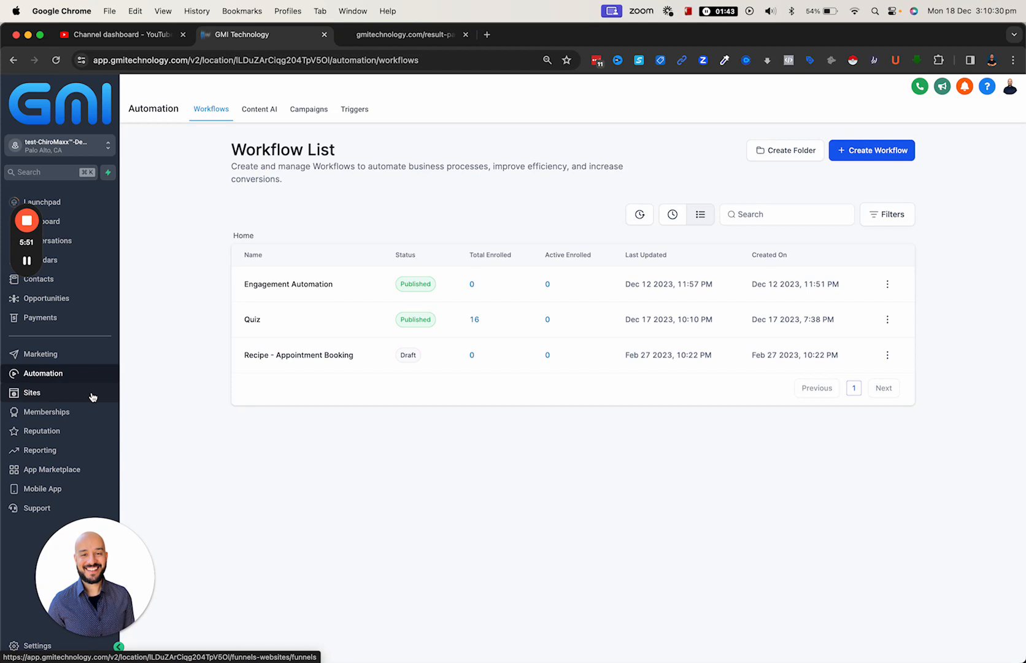
From Sites, open the Quiz Funnel's Quiz step live page in a new tab.
left_click(32, 392)
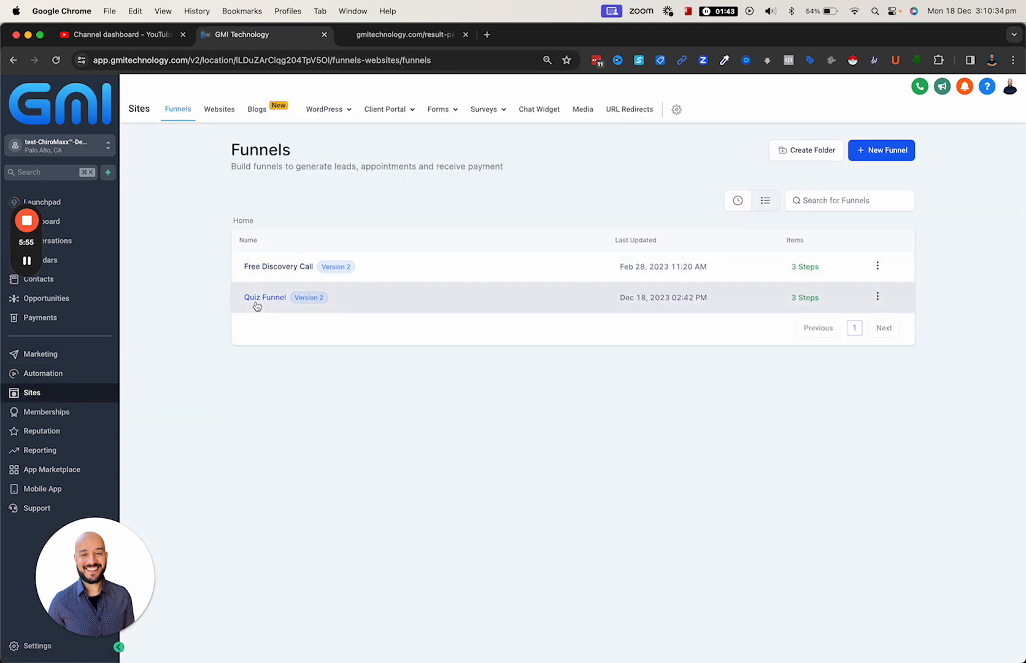
left_click(265, 296)
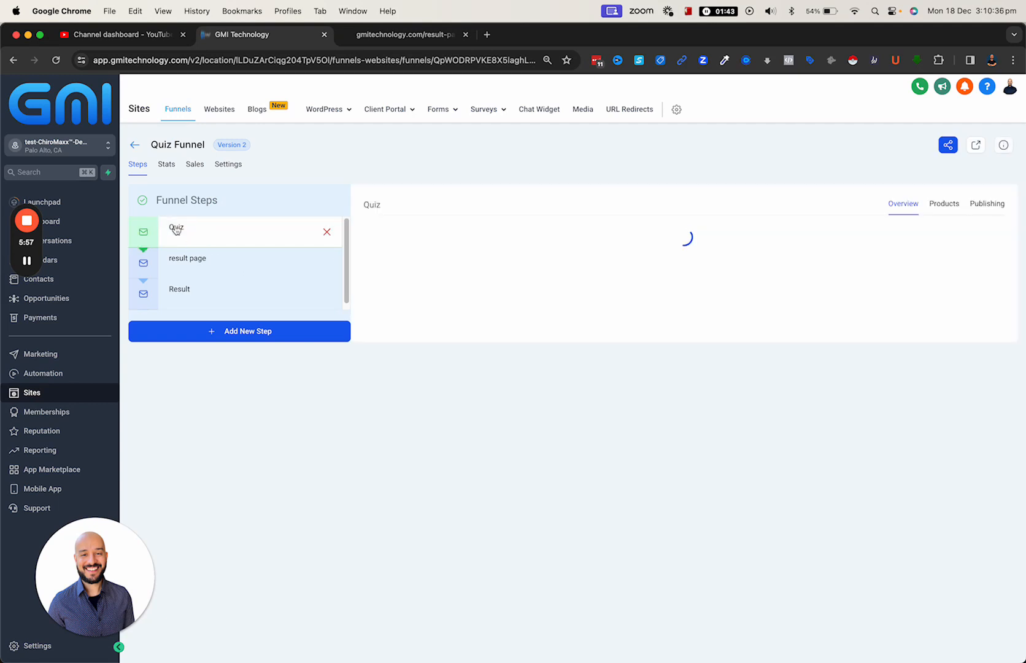
left_click(177, 231)
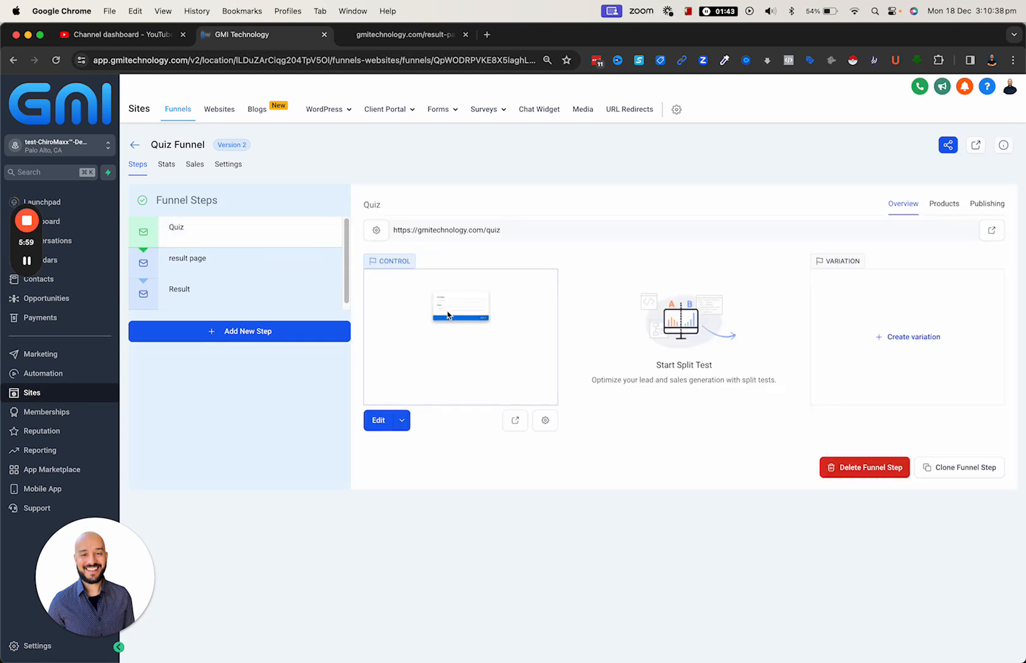
mouse_move(993, 230)
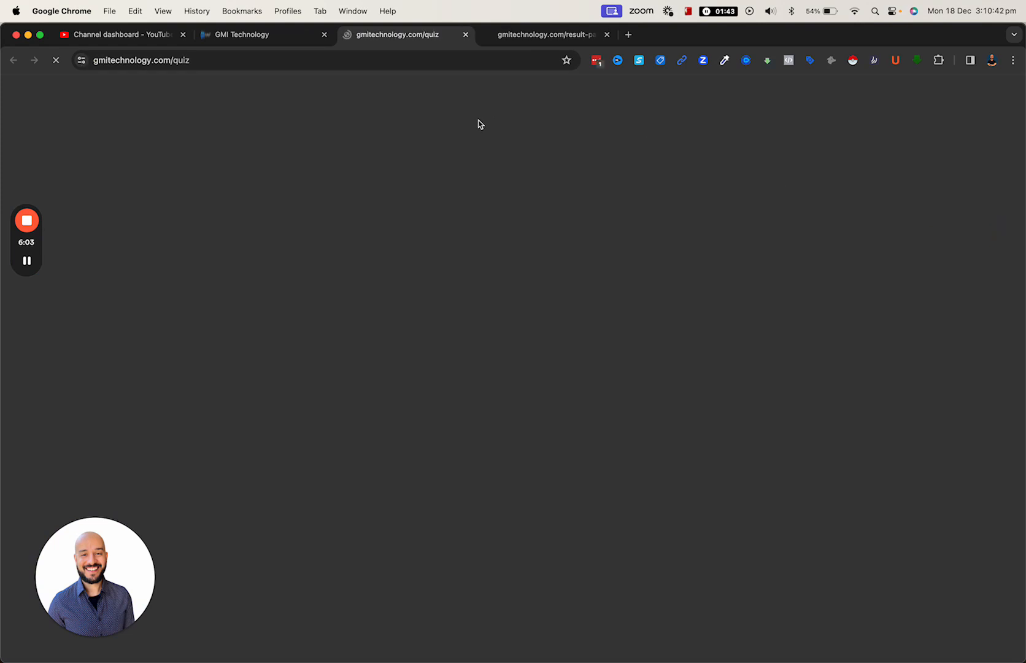
Fill the quiz with name 'fdasf few' and a gmail address, answer 20, then return to the funnel tab.
type("fdasf")
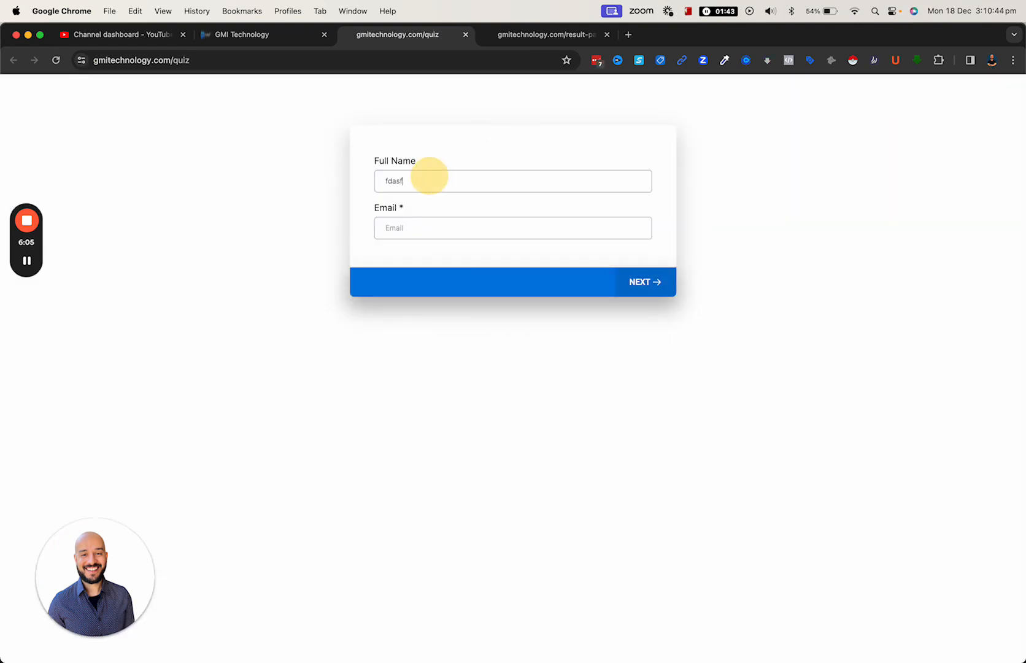
type("fewf")
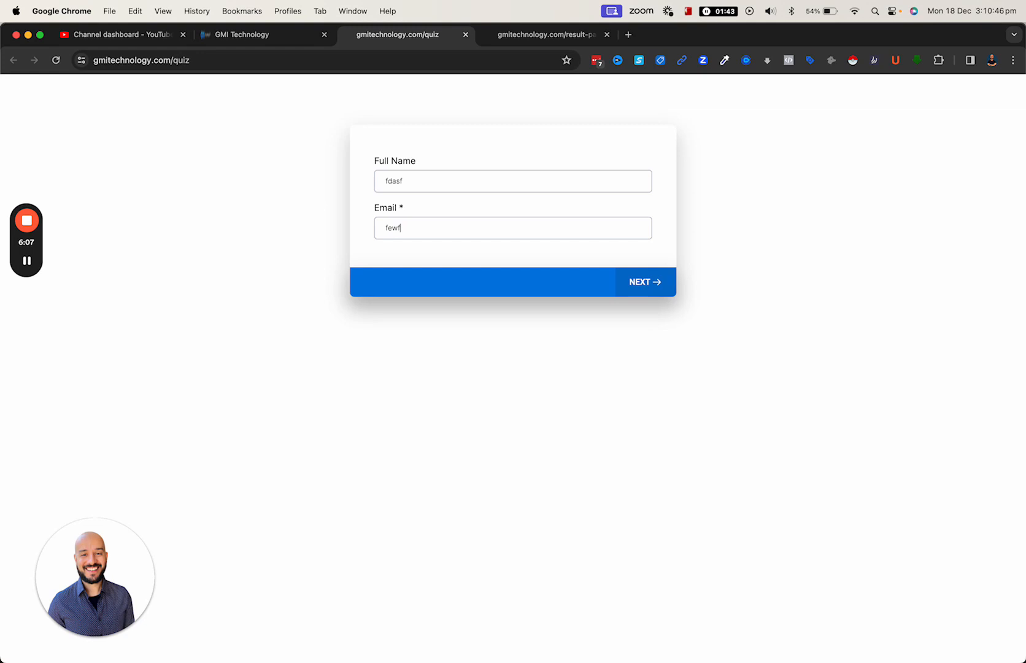
type("22")
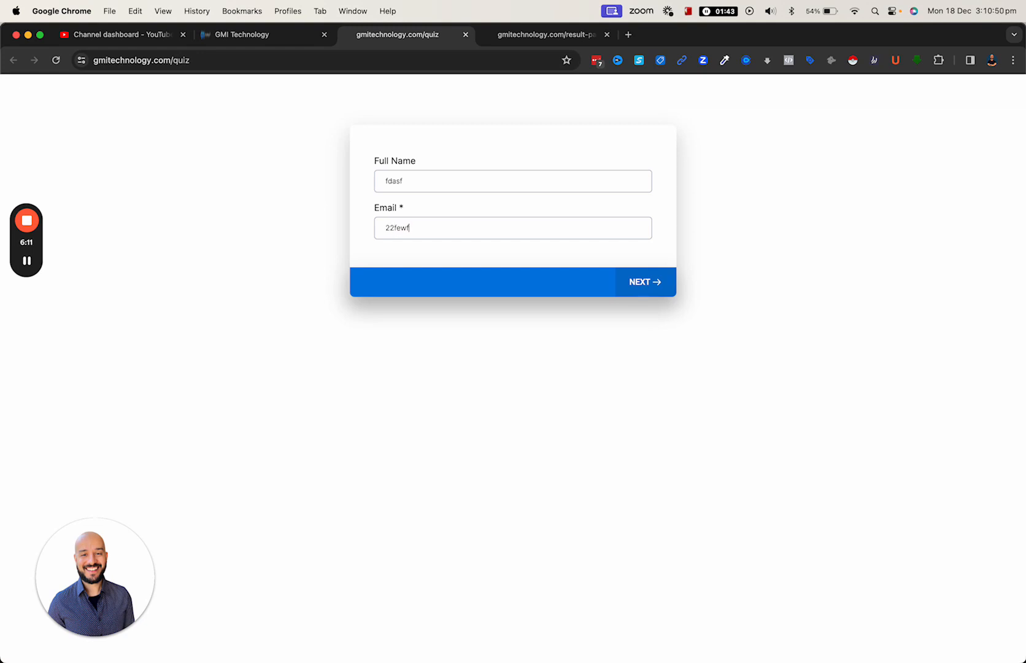
type("@gmail.com")
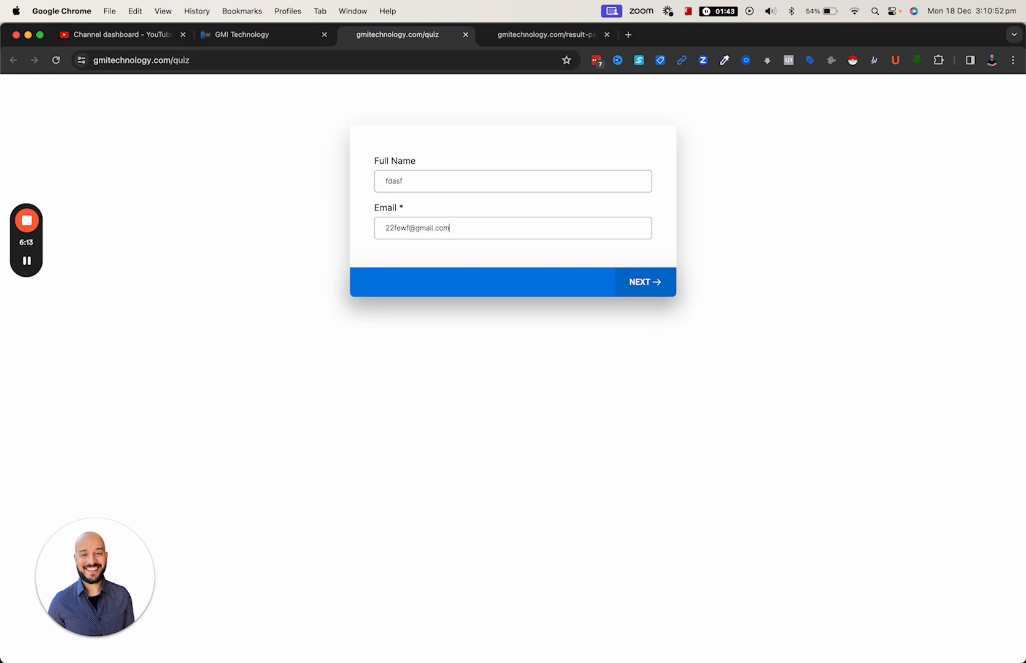
left_click(644, 282)
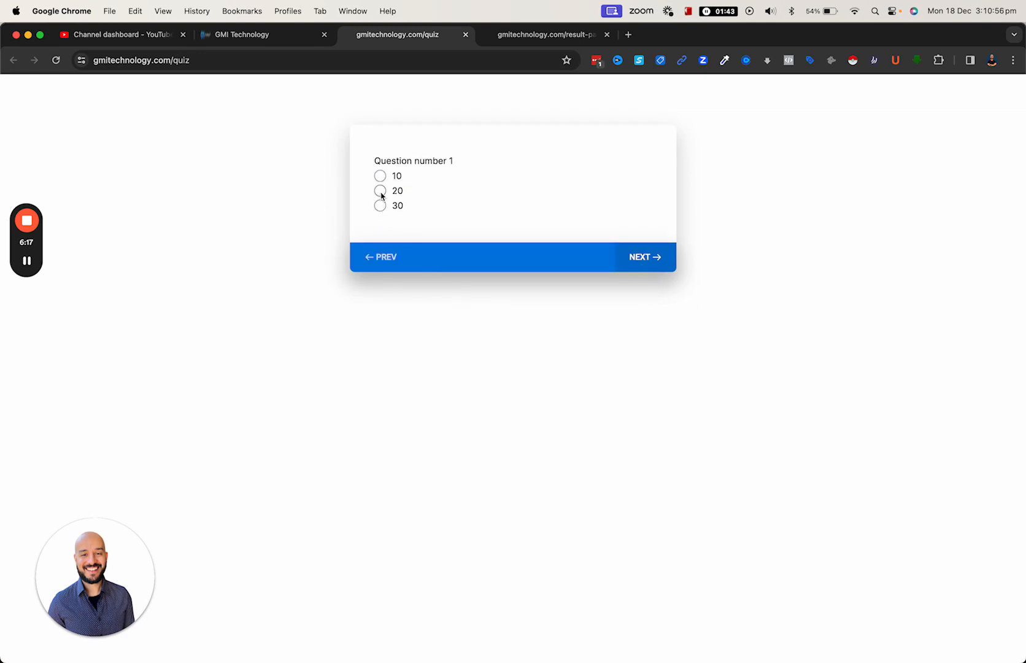
left_click(643, 257)
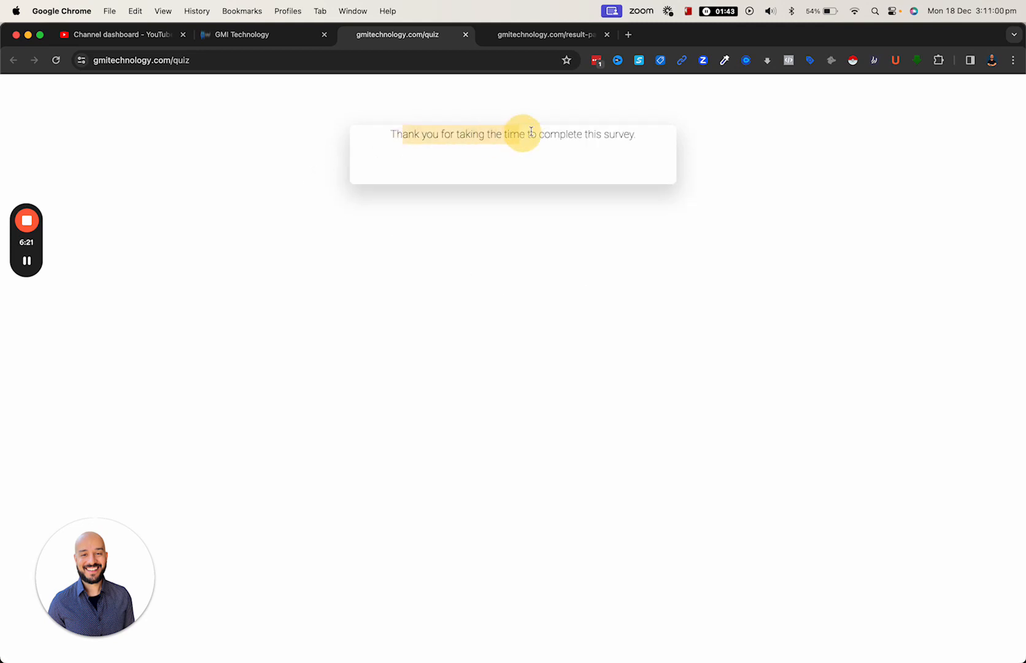
left_click(243, 34)
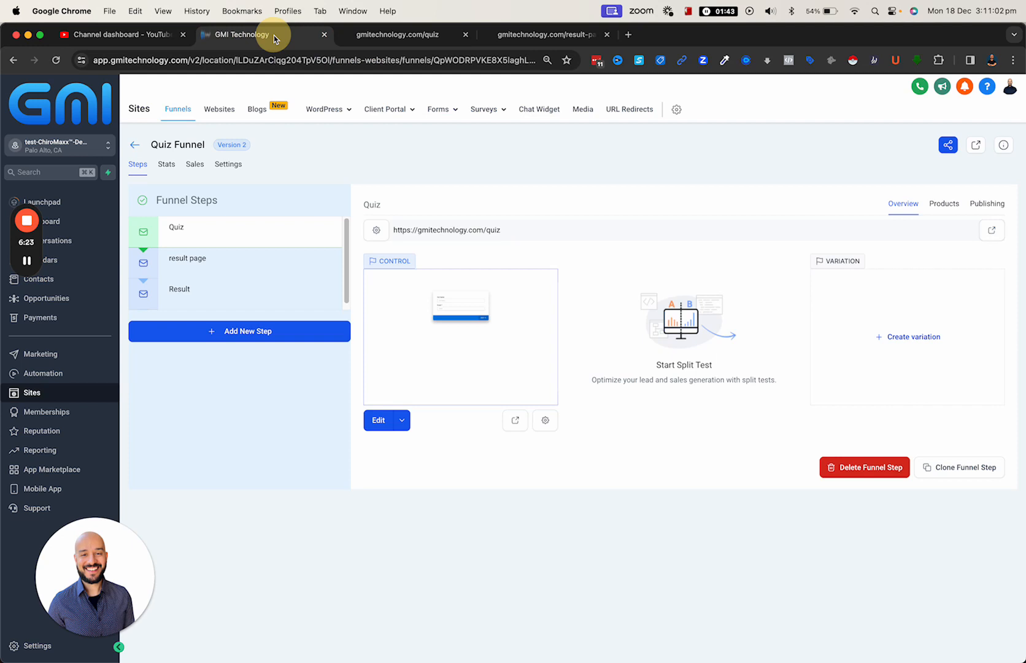
Open the newest contact and scroll to its Quiz section showing 20, 5 and Quiz Result 25.
left_click(38, 279)
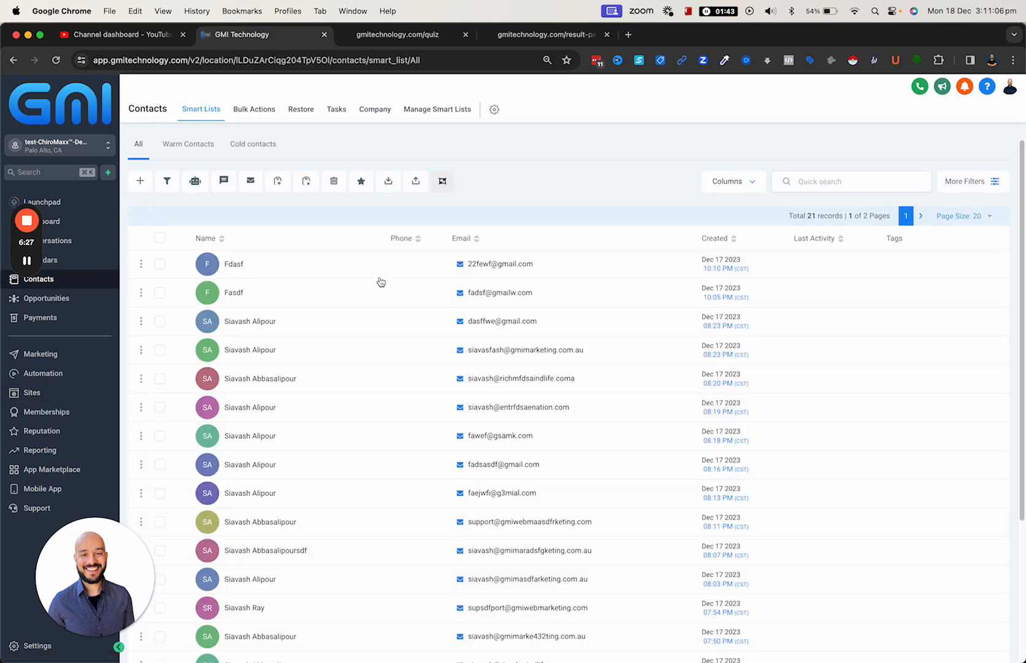
left_click(249, 264)
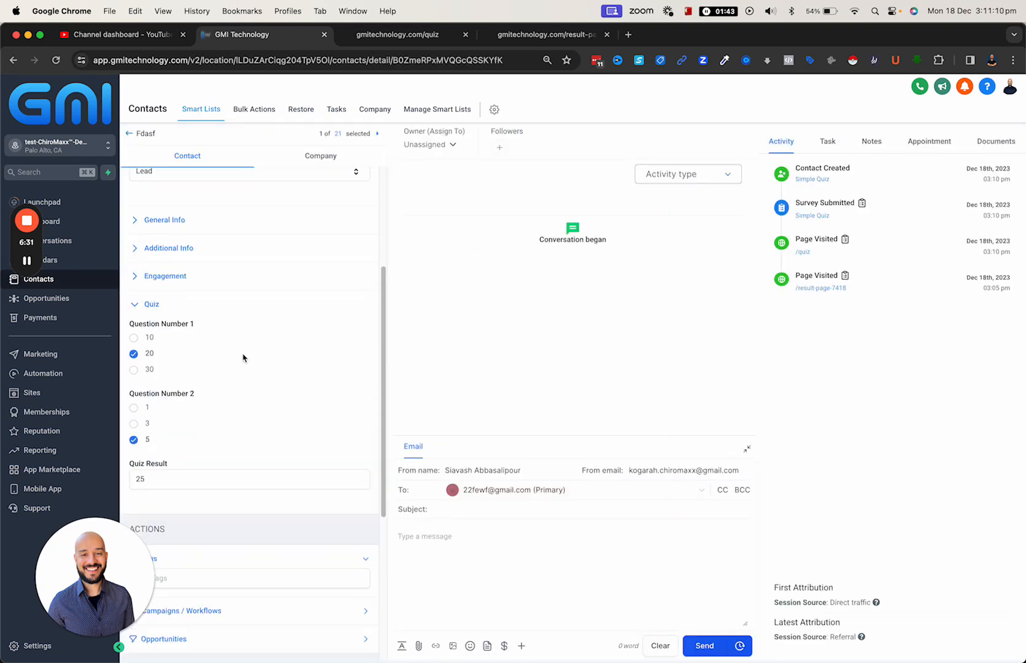
scroll("down", 3)
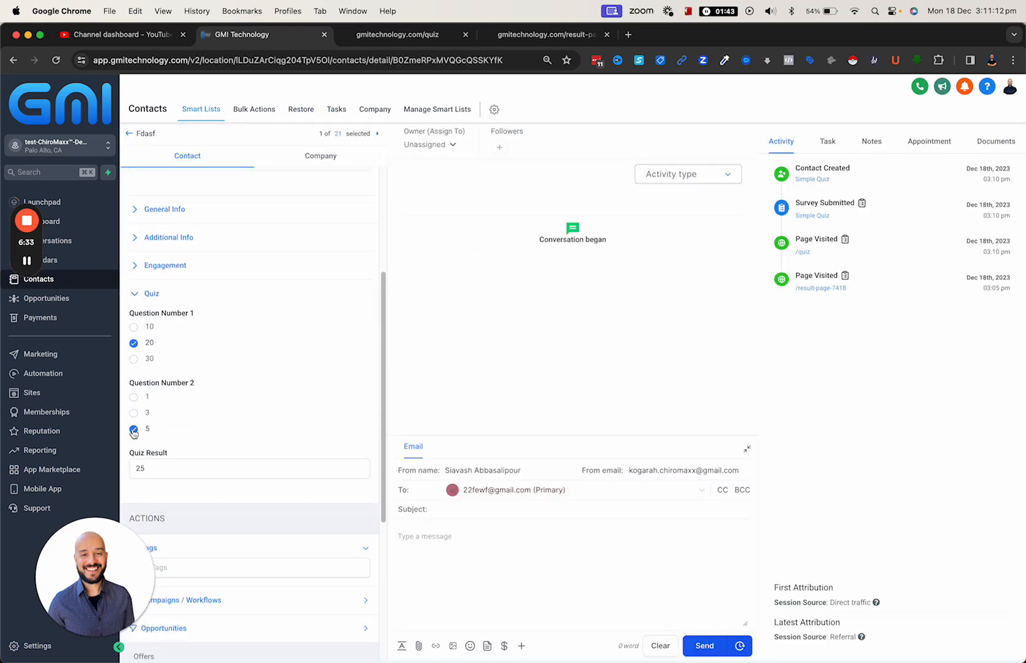